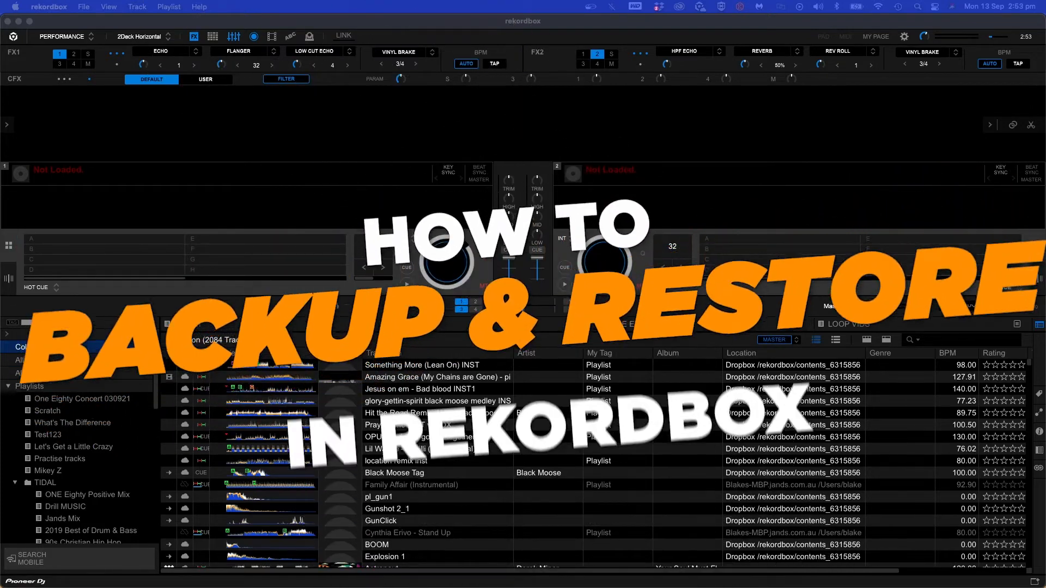
Run Display All Missing Files and dismiss the 'All files exist.' message
left_click(33, 346)
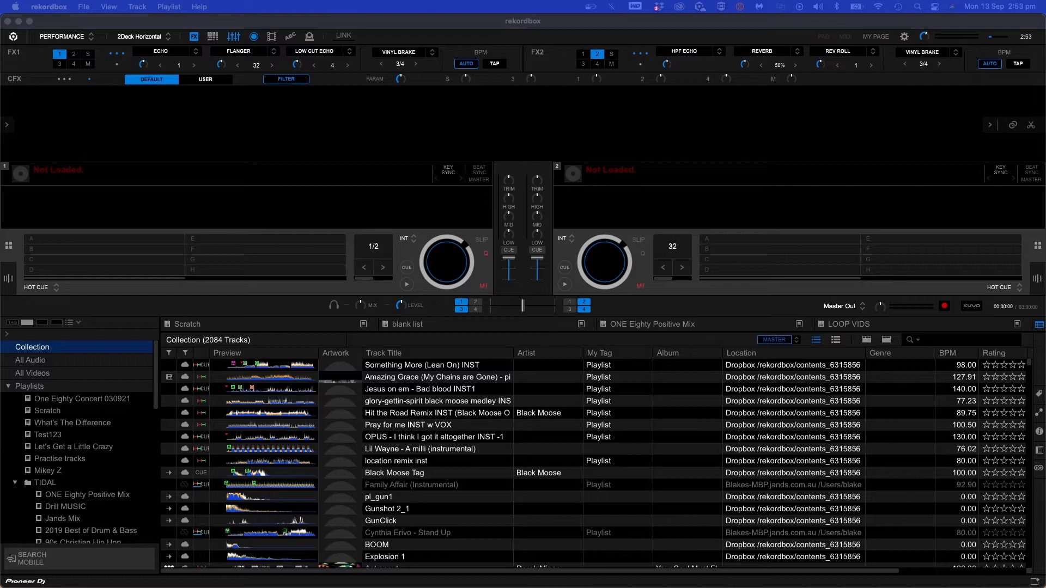
mouse_move(92, 22)
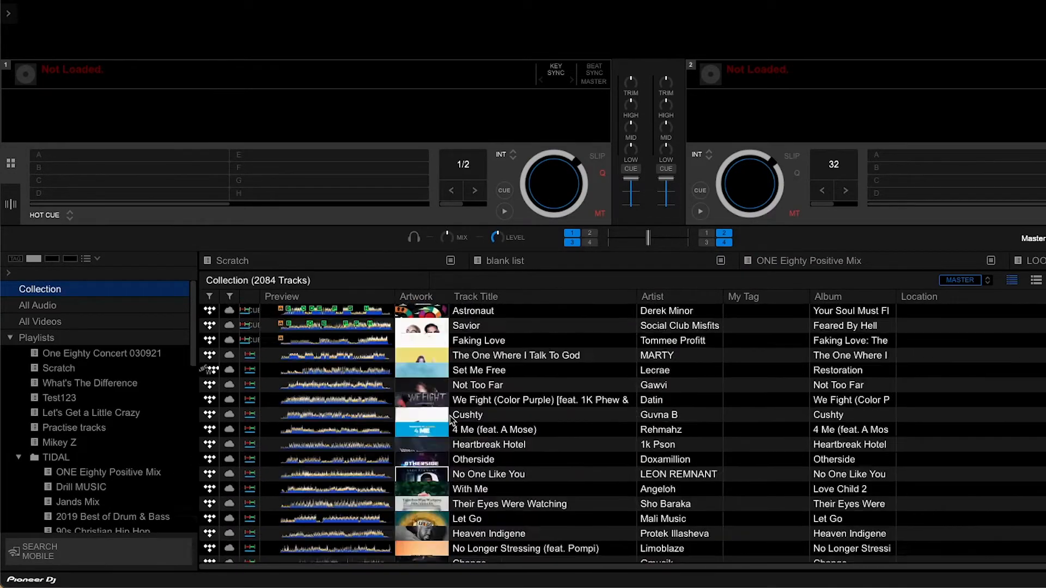
scroll("down", 3)
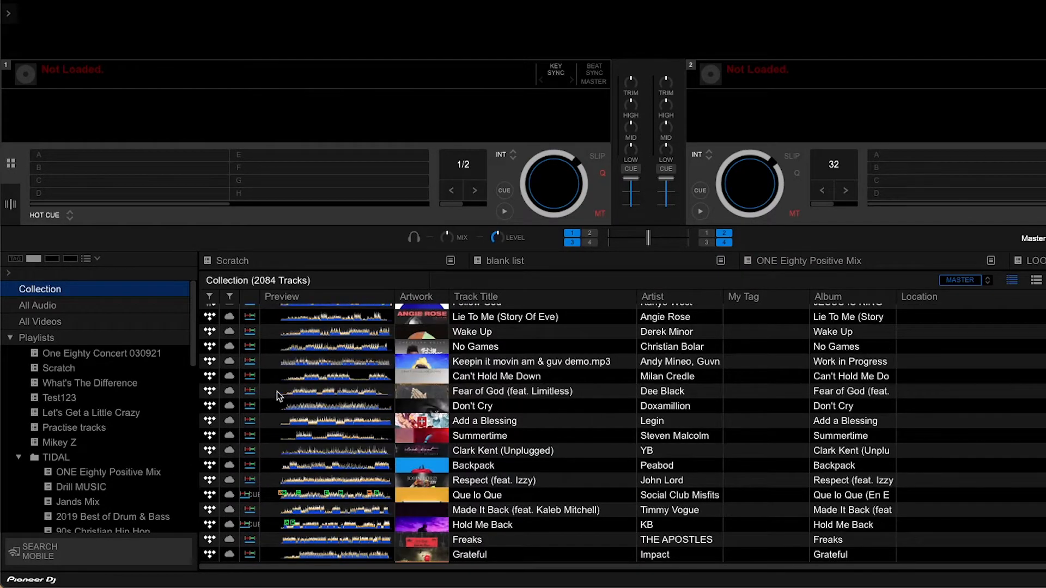
mouse_move(410, 451)
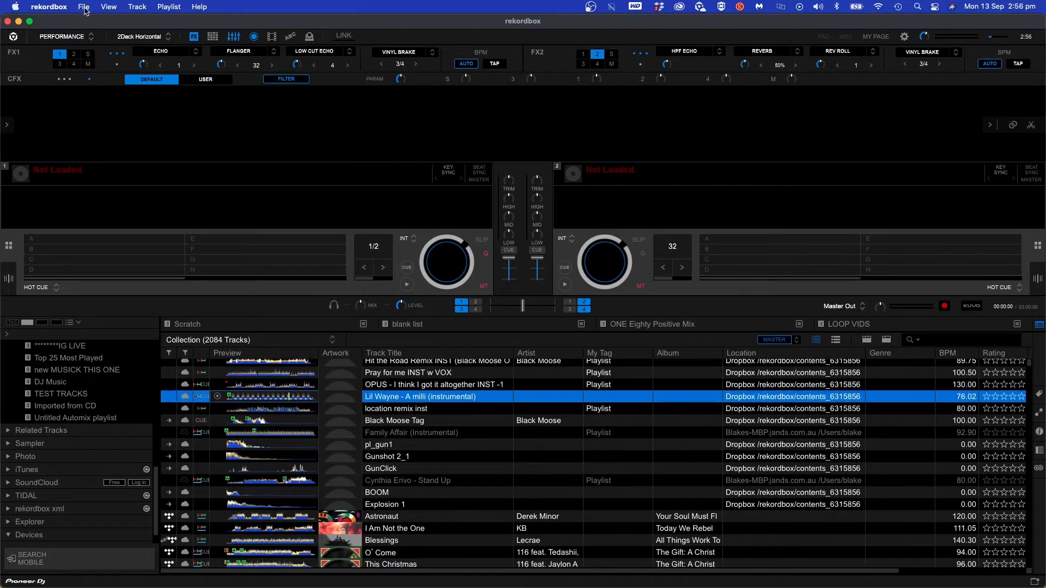
left_click(83, 6)
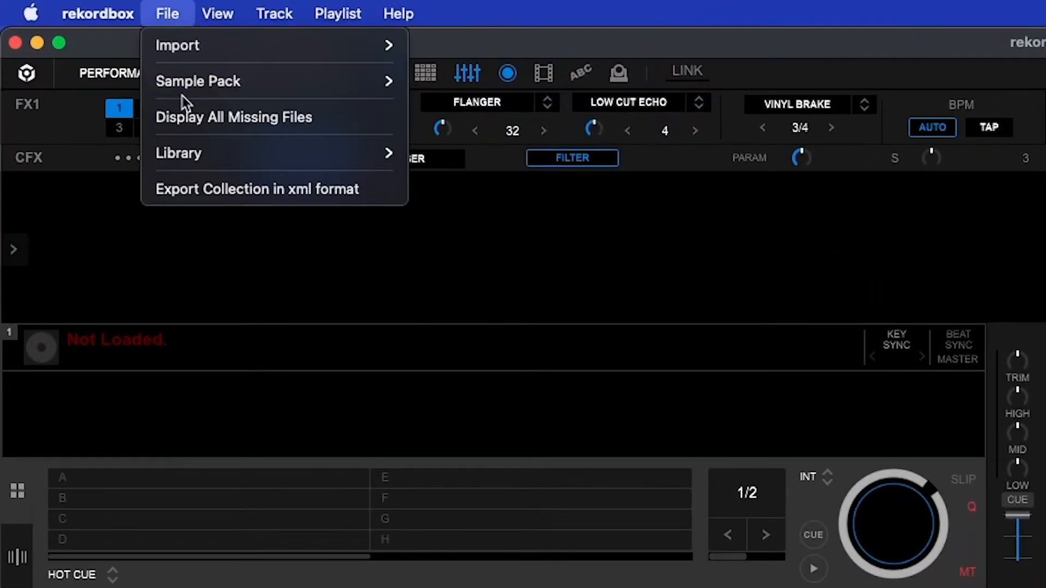
left_click(235, 117)
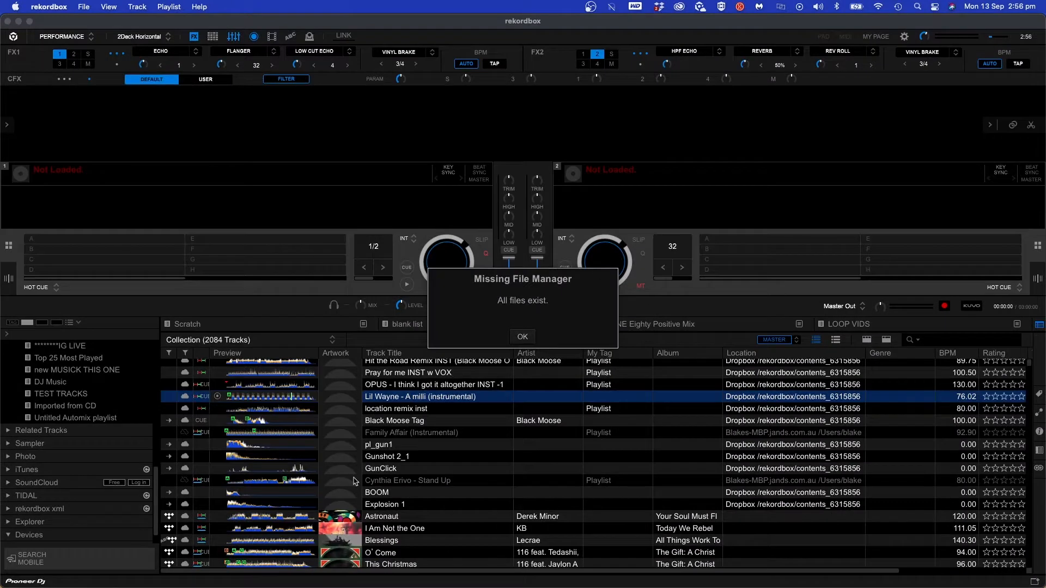
mouse_move(674, 185)
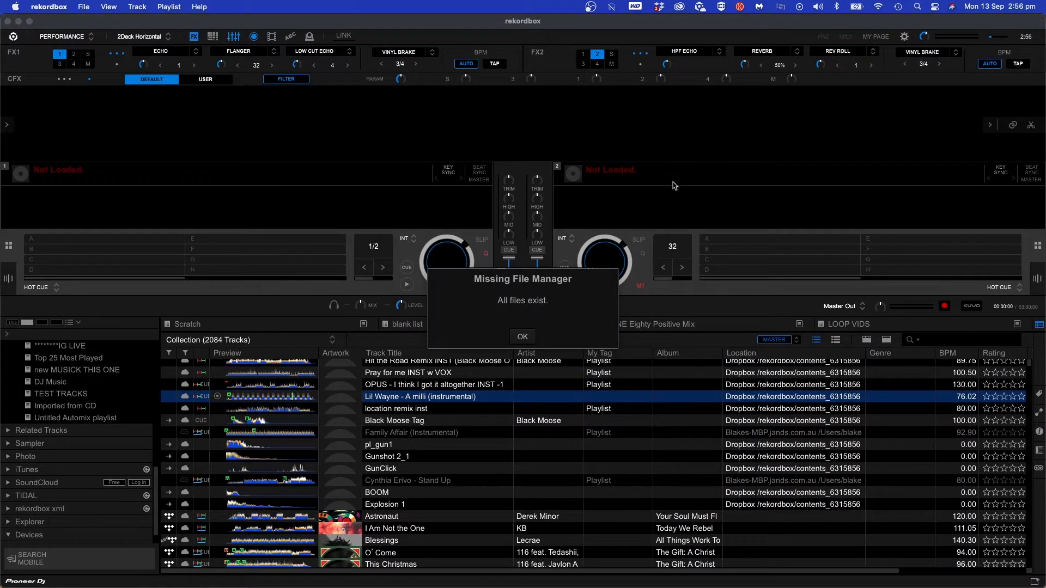
left_click(522, 336)
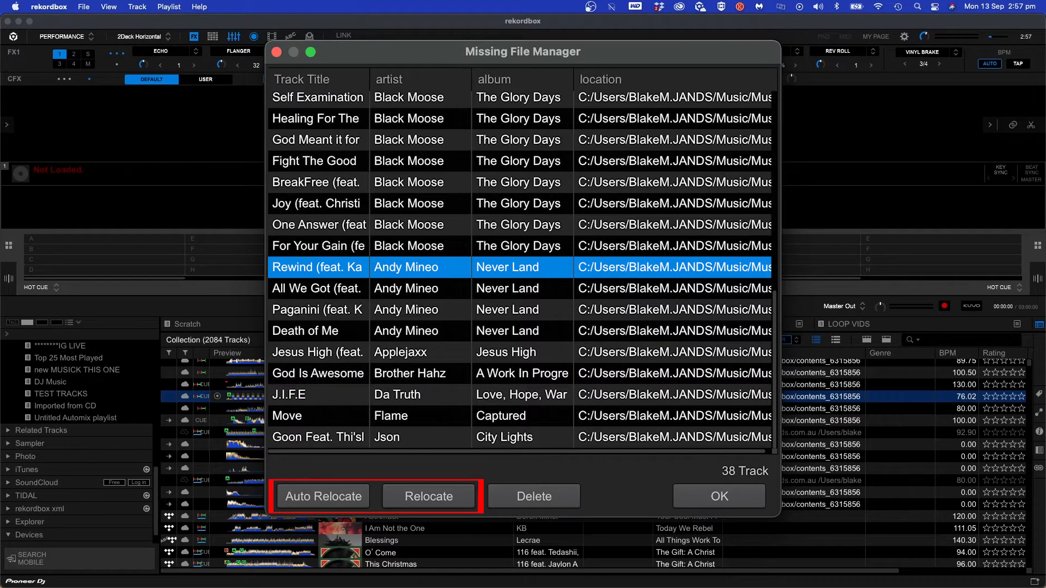
left_click(323, 496)
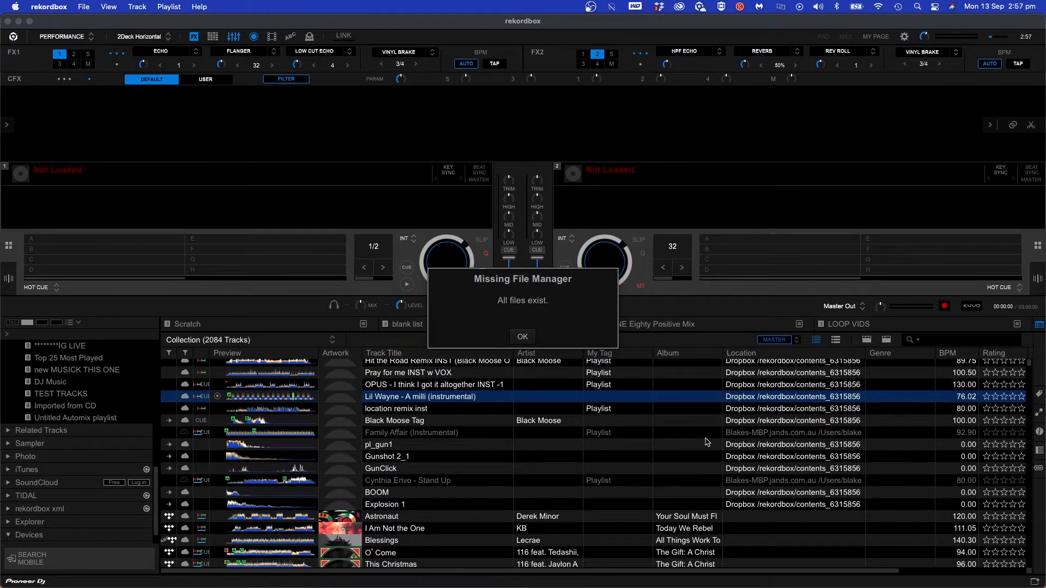
left_click(522, 336)
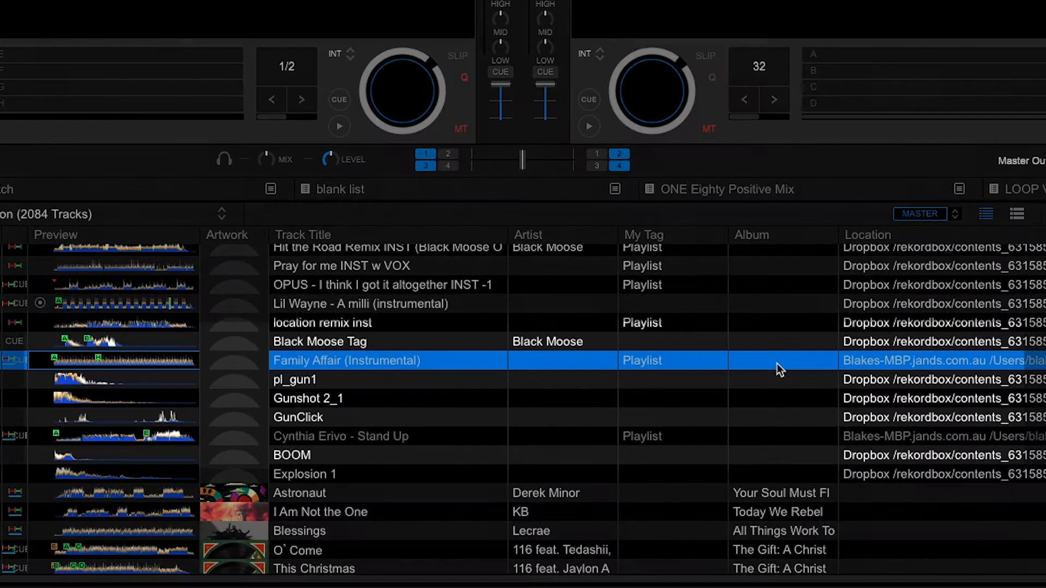
mouse_move(340, 399)
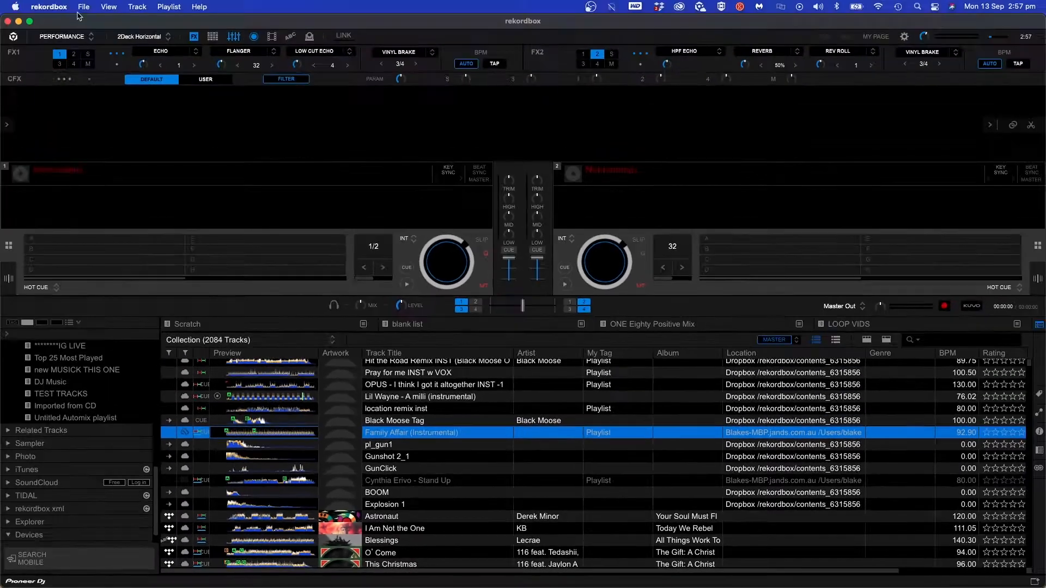
Back up the library with music files to the Desktop as rekordbox_bak_20210913
left_click(83, 6)
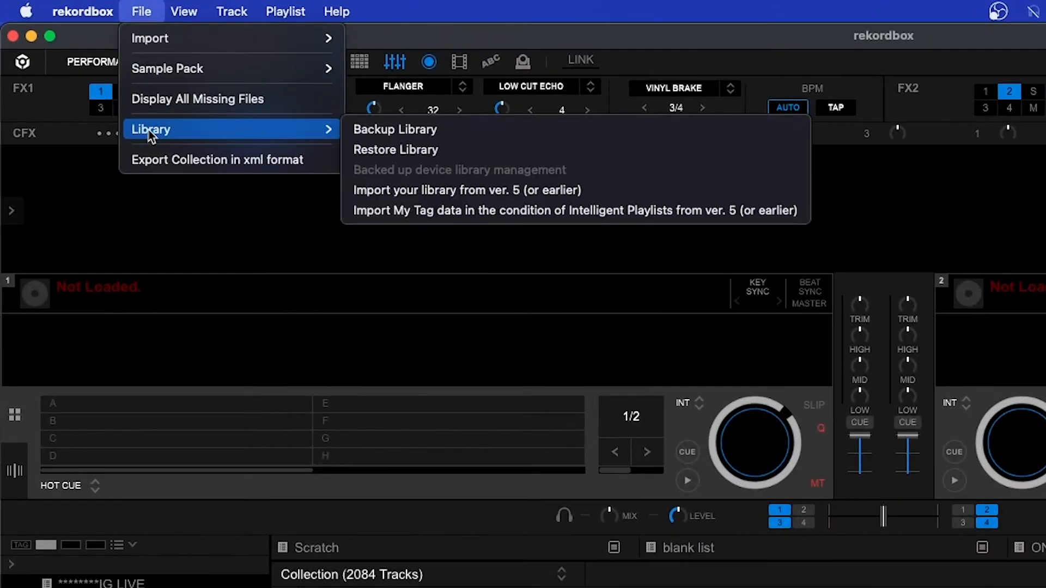
mouse_move(425, 130)
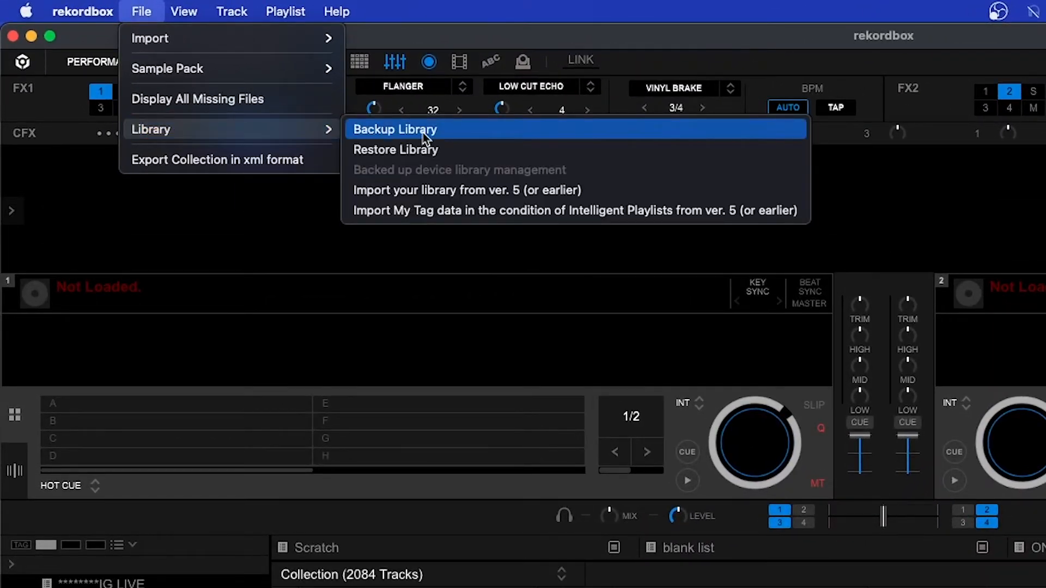
left_click(395, 128)
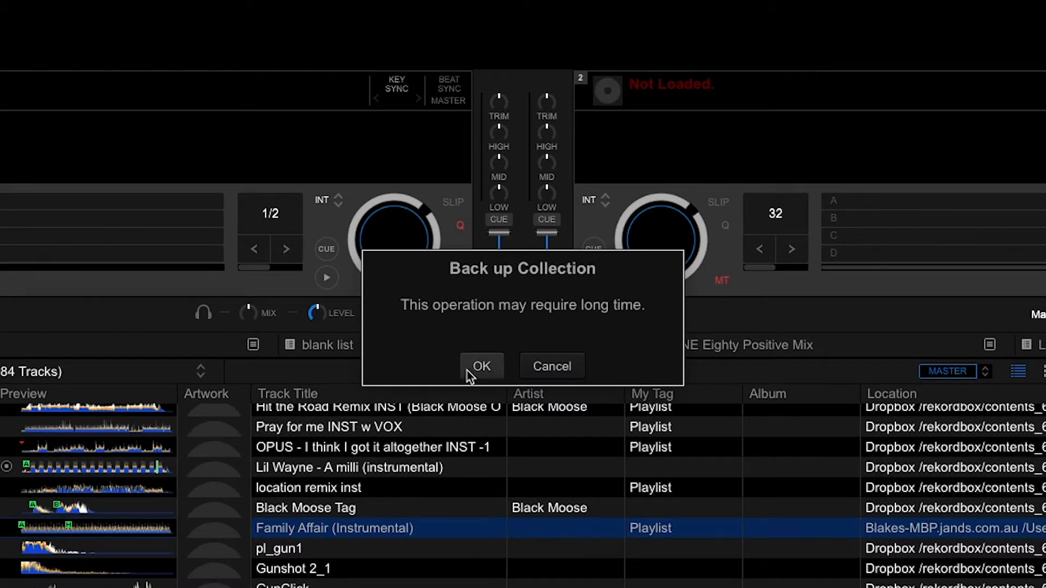
left_click(481, 366)
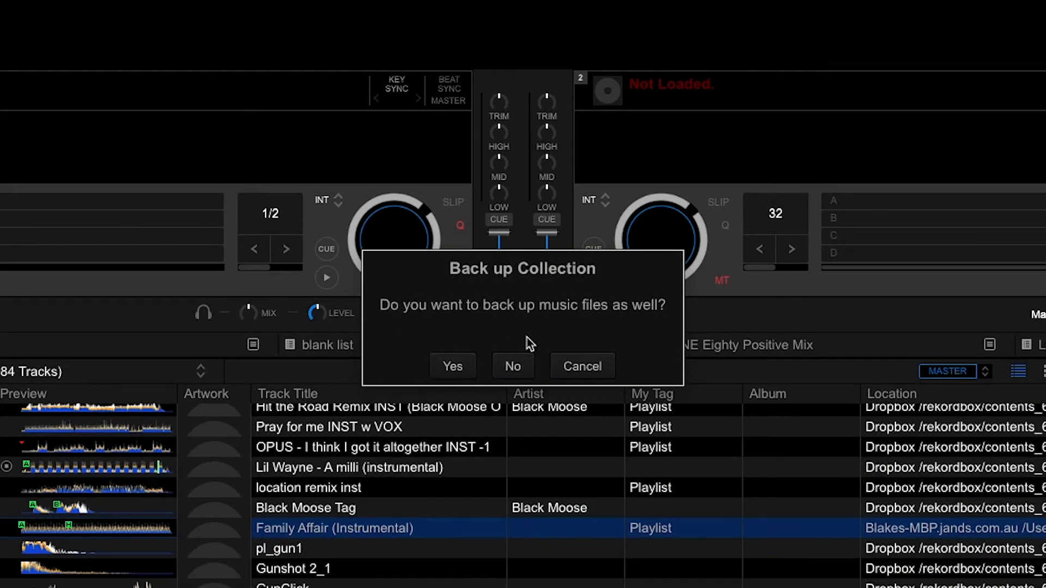
mouse_move(671, 336)
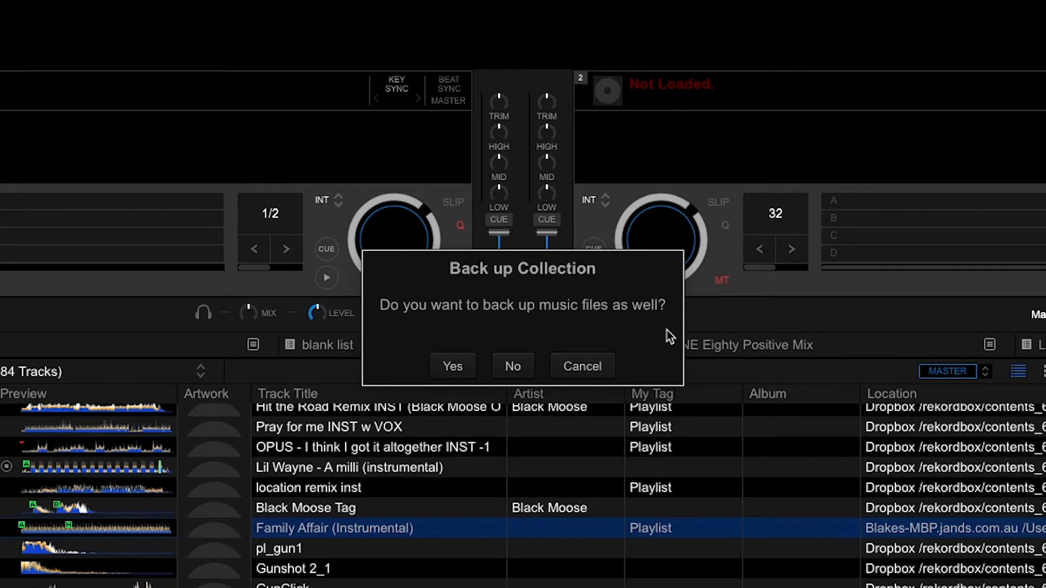
mouse_move(523, 310)
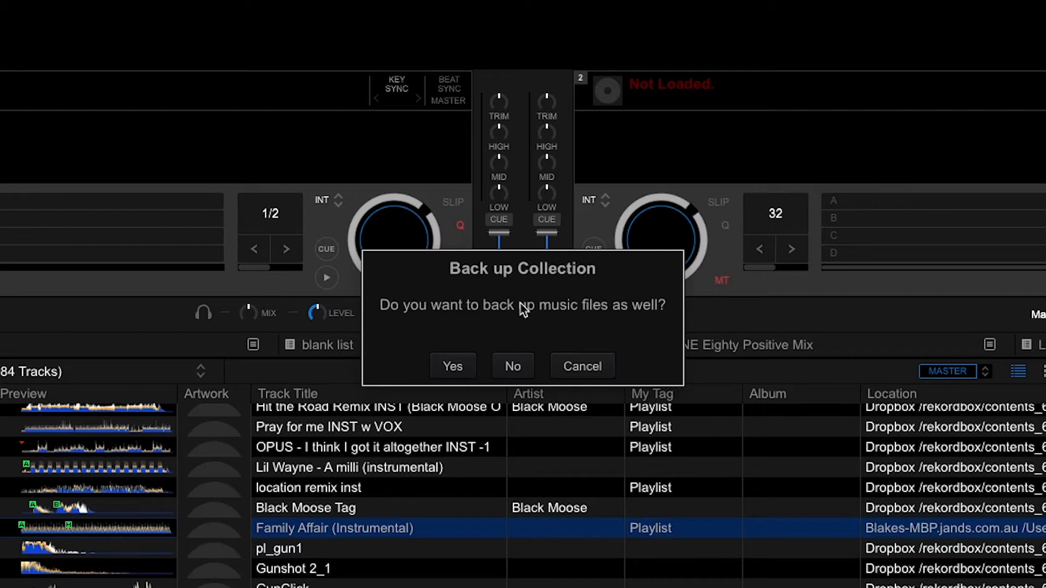
mouse_move(453, 366)
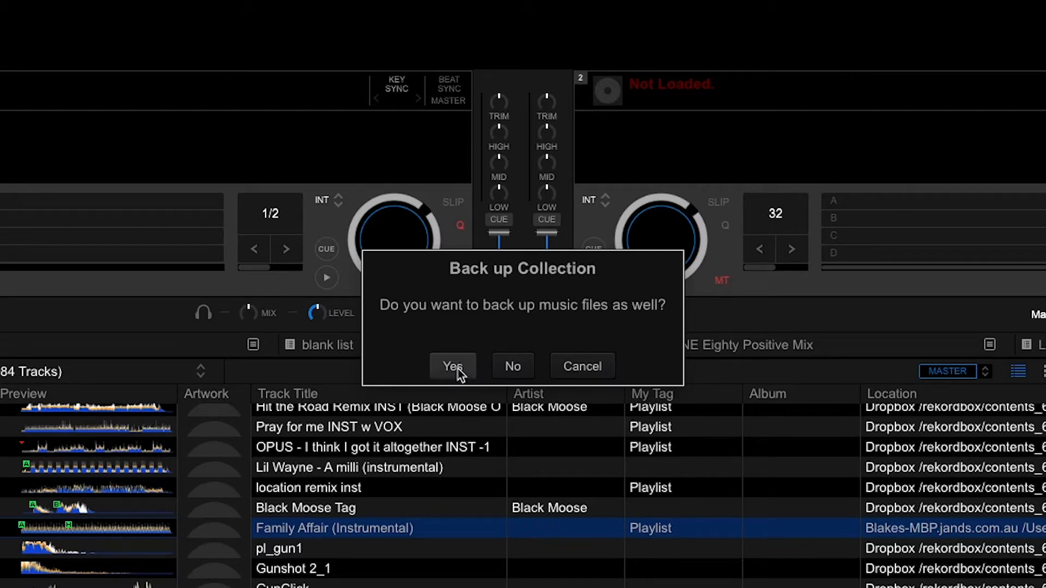
left_click(453, 366)
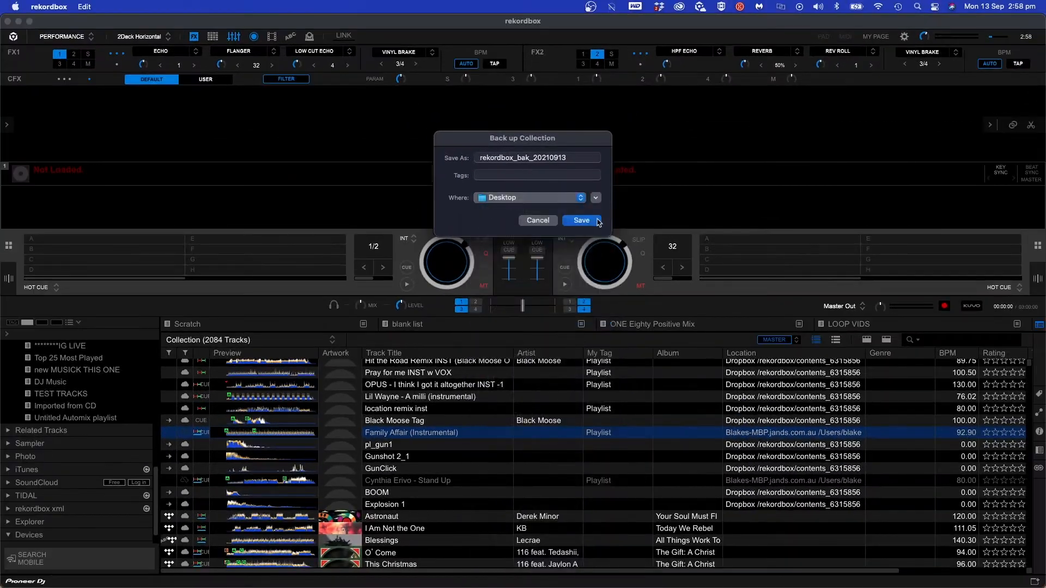
left_click(579, 220)
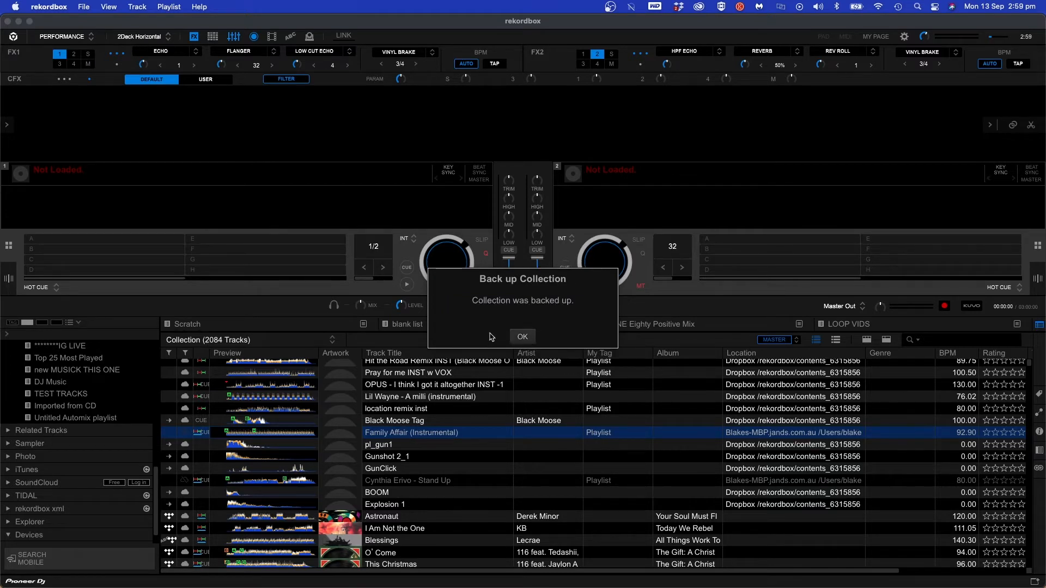
Dismiss the backup notice, browse rekordbox_bak's artist folders, then return to the backup folder
left_click(523, 336)
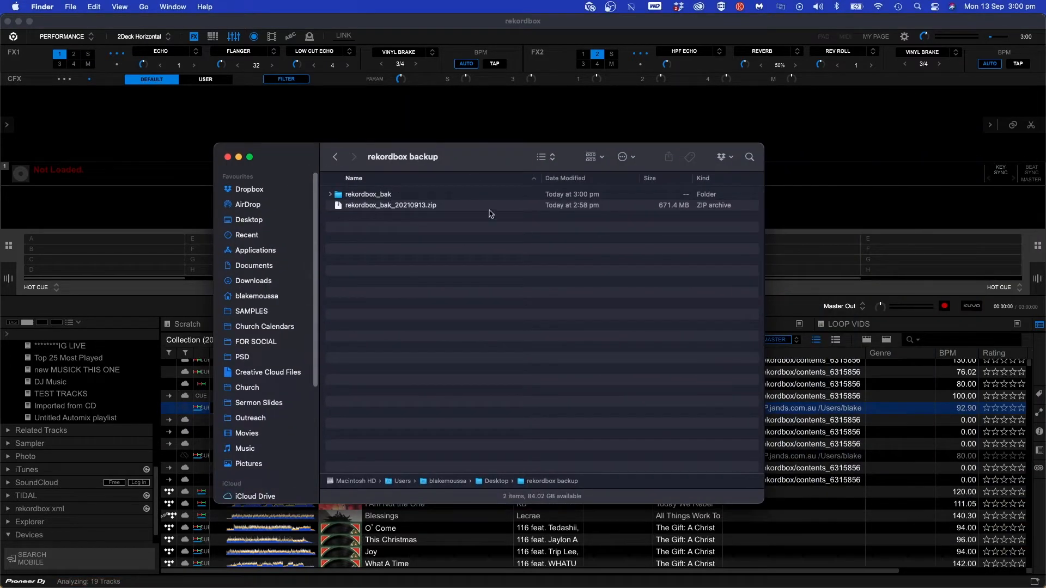
left_click(368, 194)
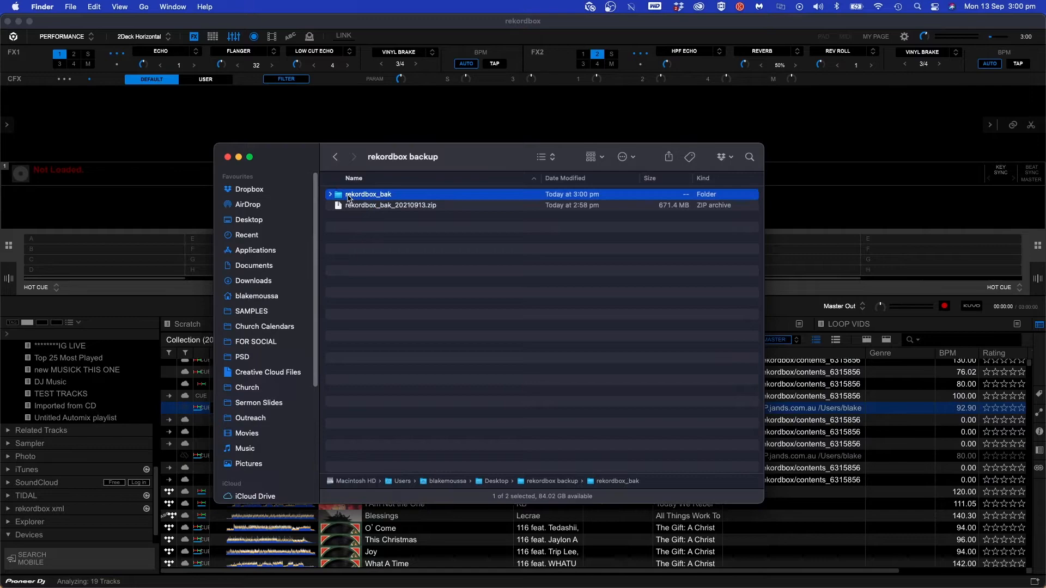
left_click(329, 194)
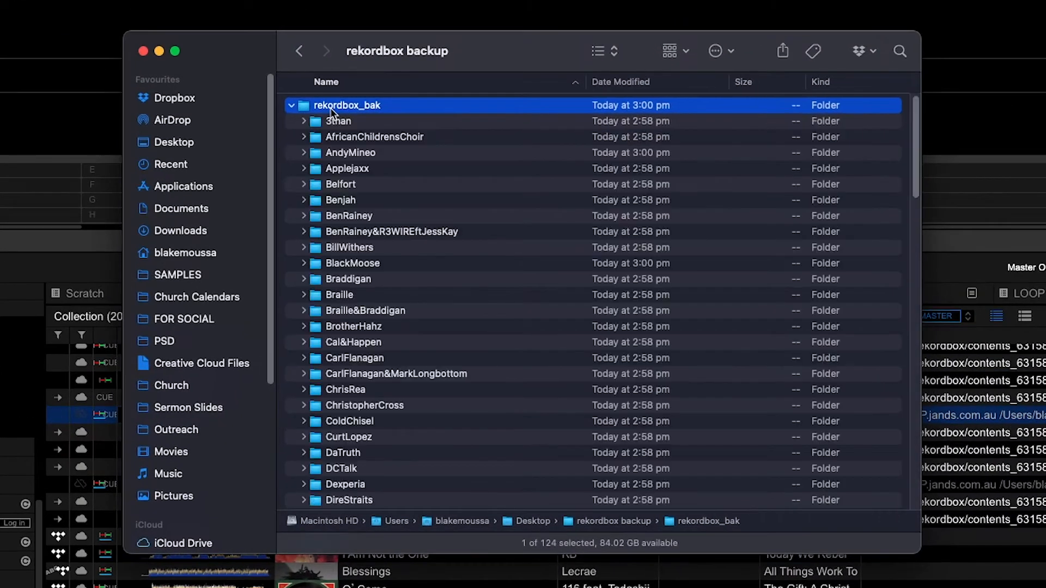
mouse_move(359, 318)
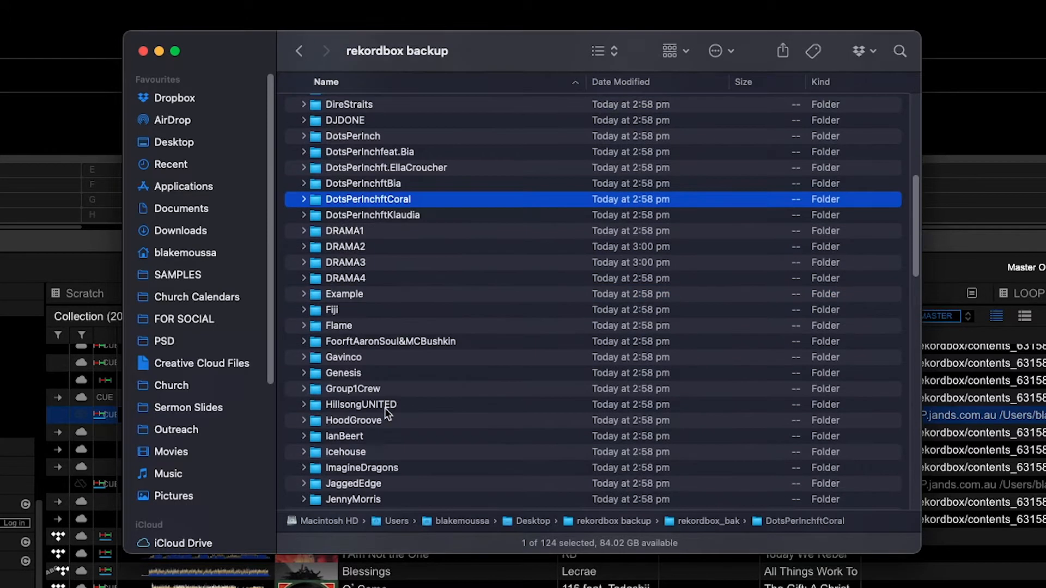
left_click(344, 294)
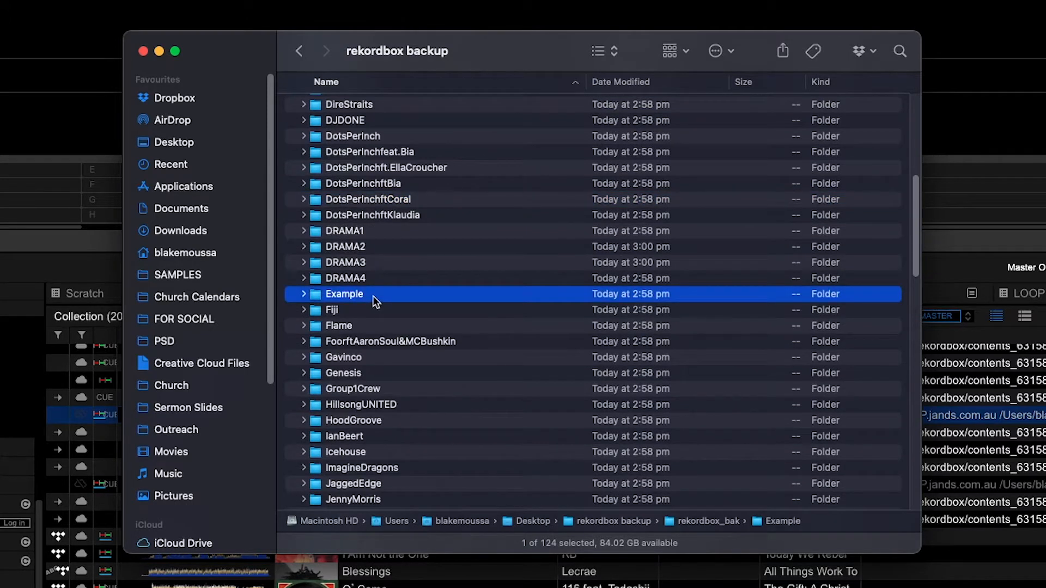
left_click(299, 51)
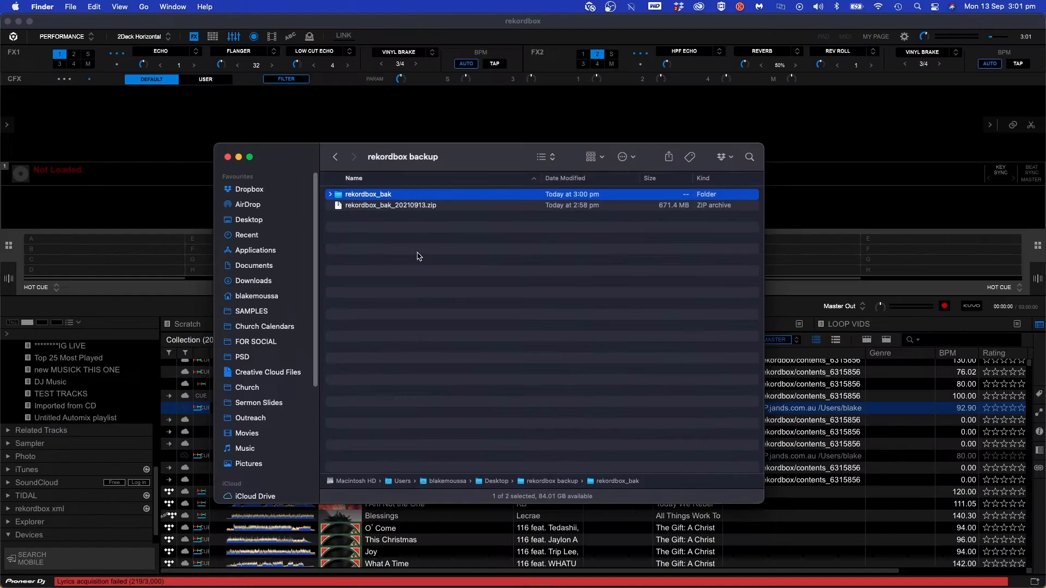
left_click(390, 205)
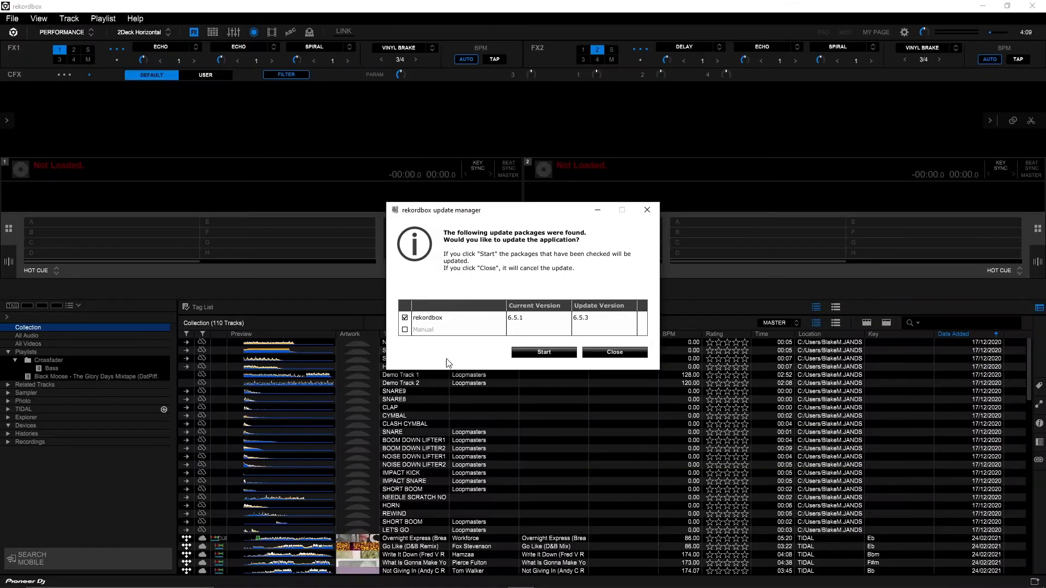
Install the rekordbox 6.5.3 update and close the finished installer
left_click(544, 351)
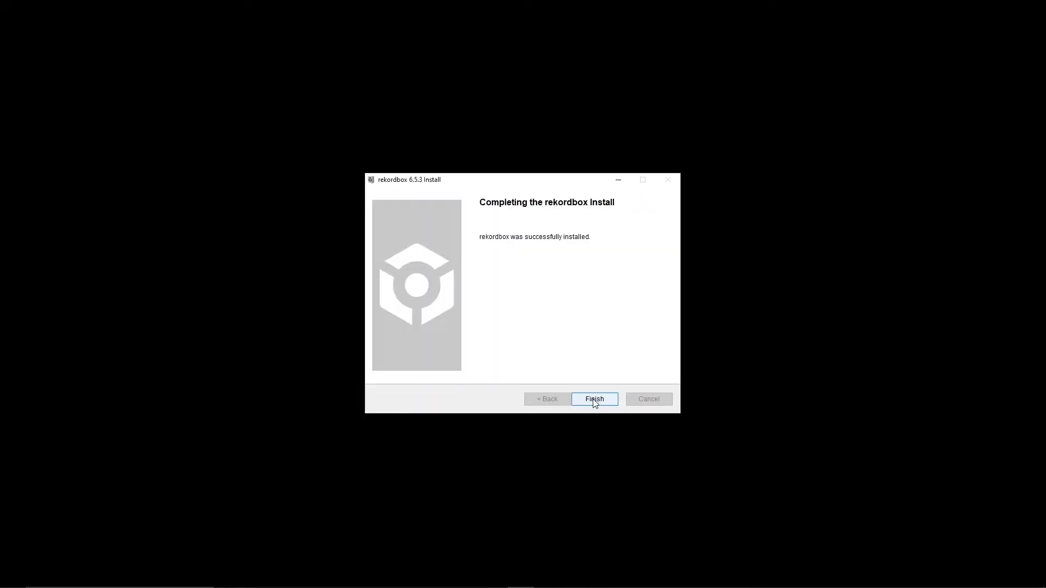
left_click(594, 399)
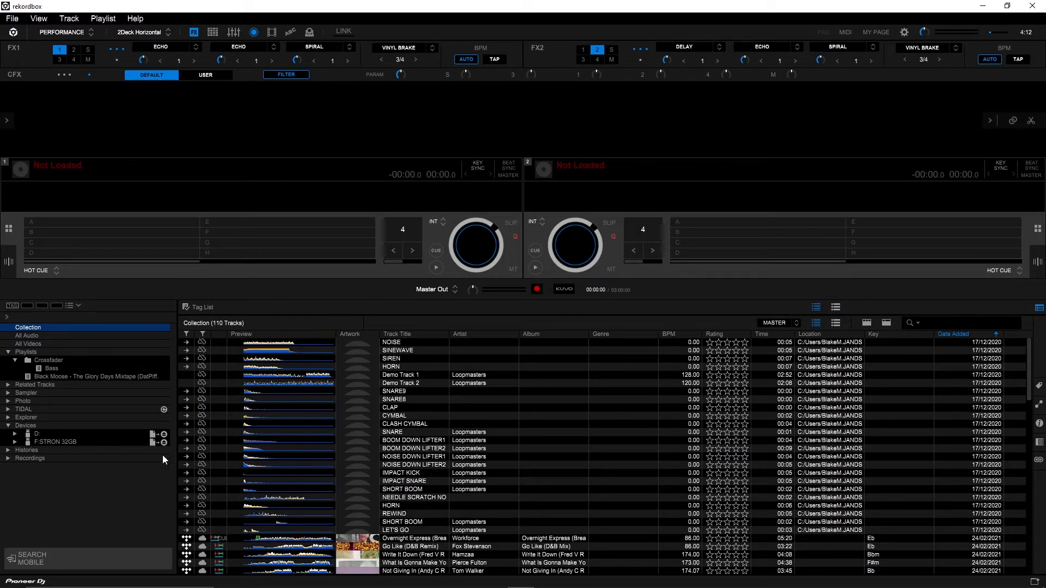
mouse_move(237, 465)
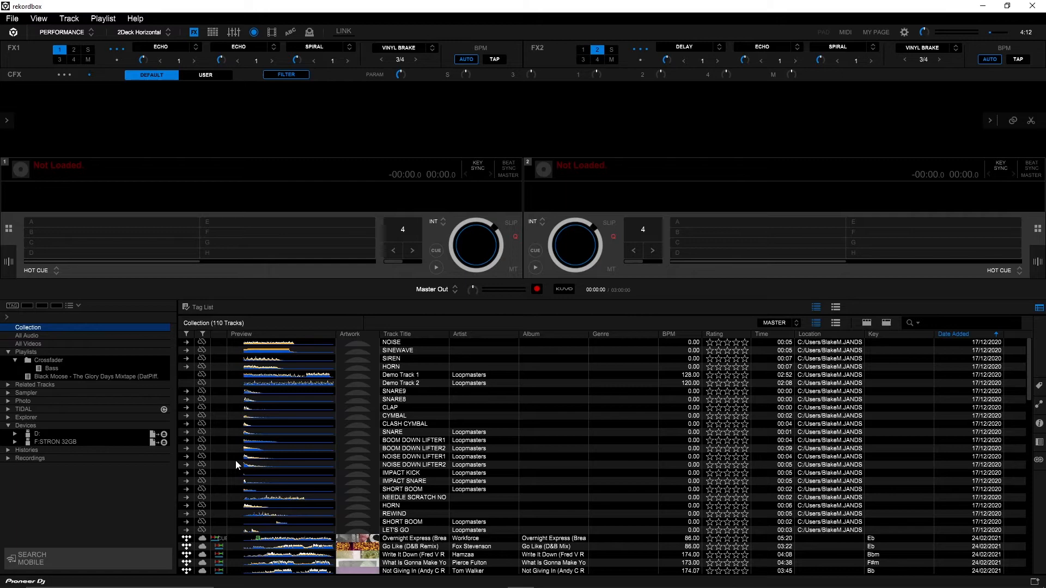
mouse_move(432, 502)
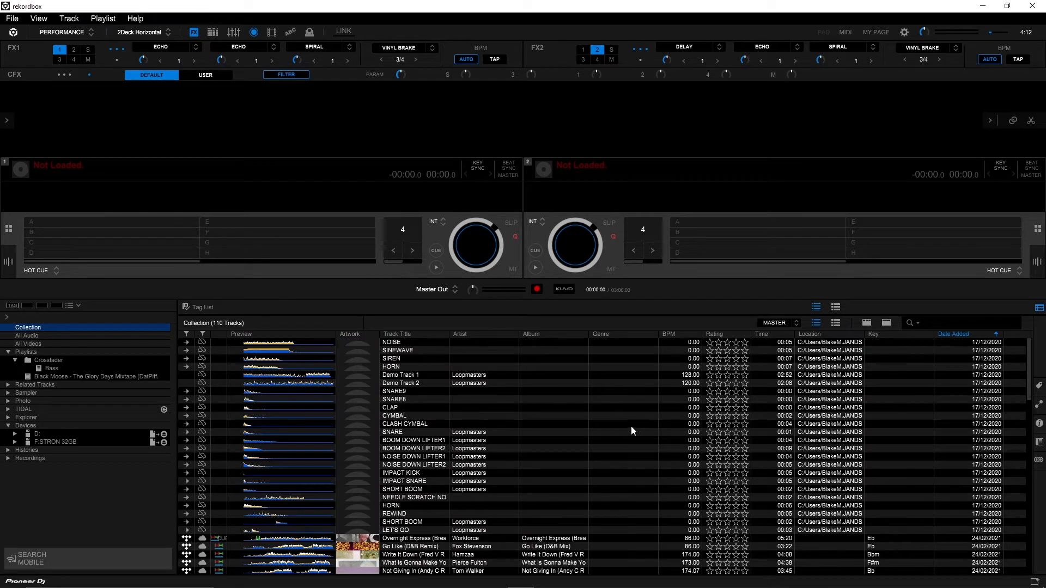
mouse_move(552, 371)
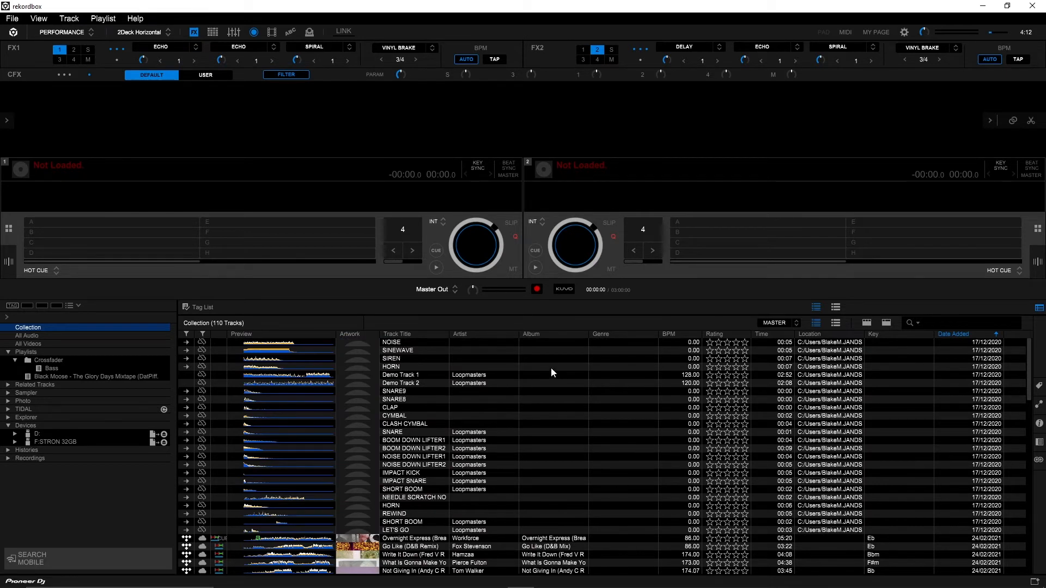
mouse_move(539, 372)
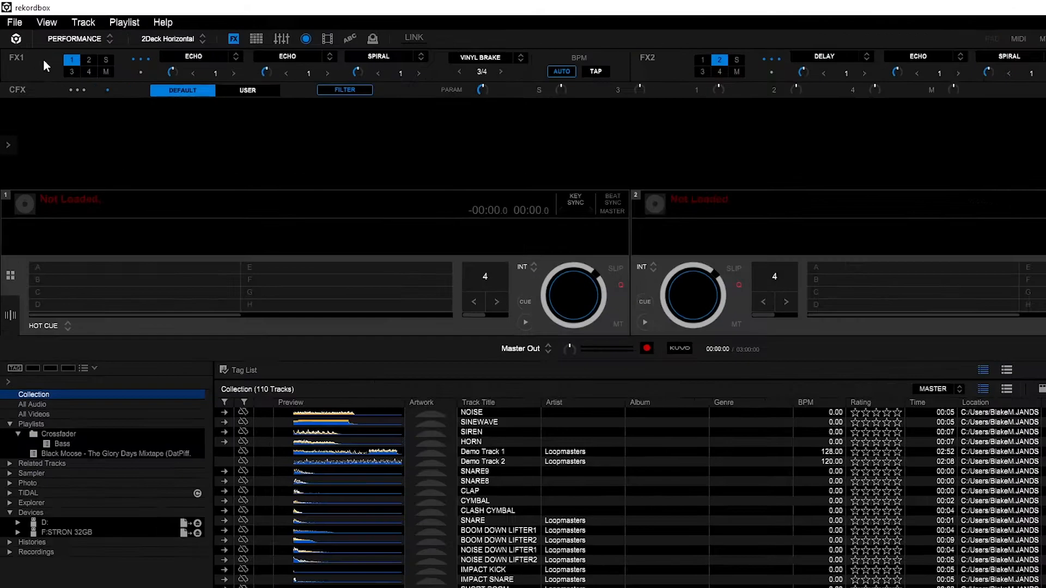
Start Restore Library, accept overwriting, and pick rekordbox_bak_20210913 on USB Drive (D:)
left_click(14, 22)
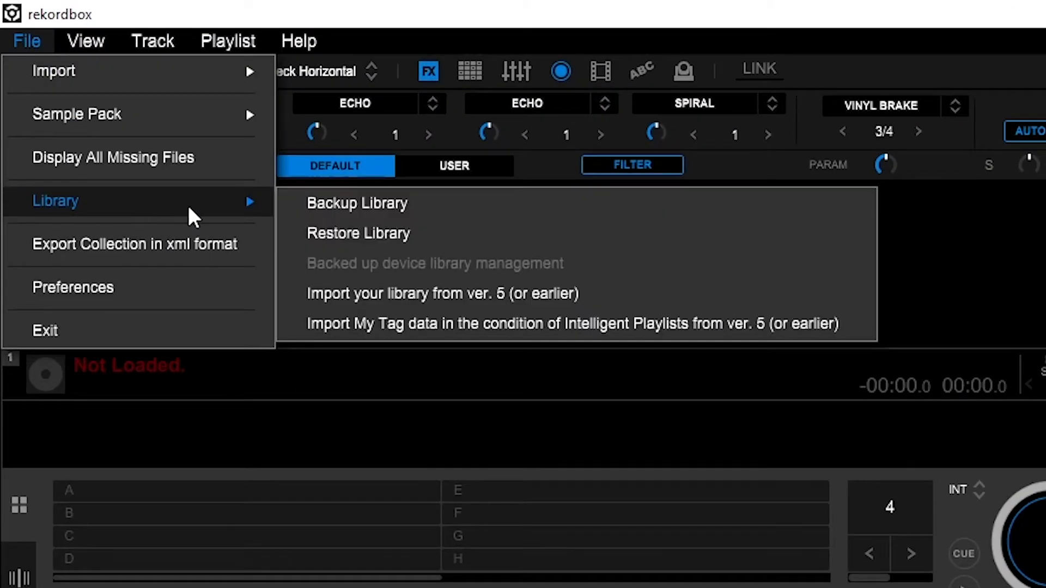
left_click(357, 233)
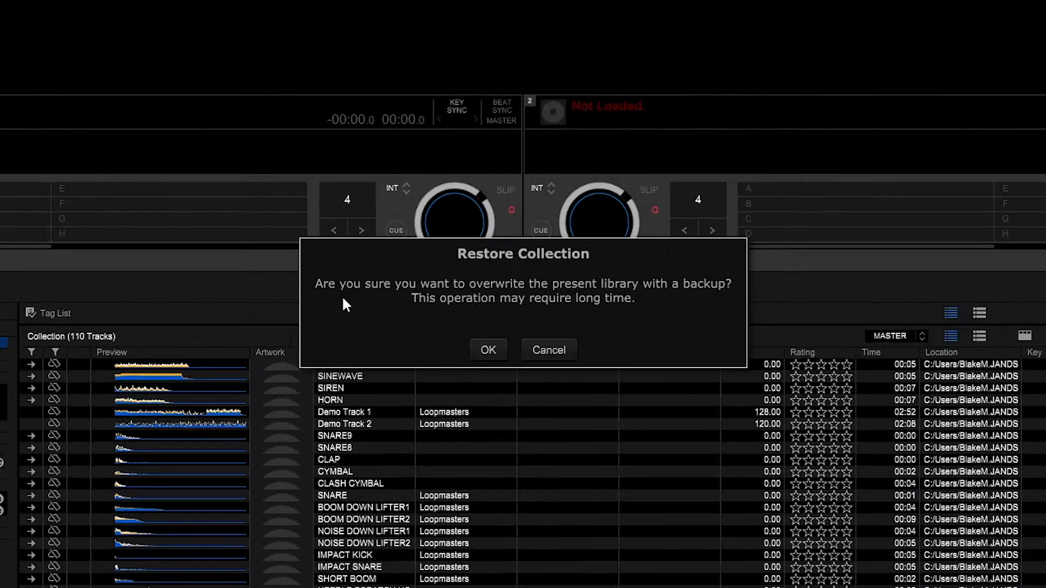
mouse_move(650, 317)
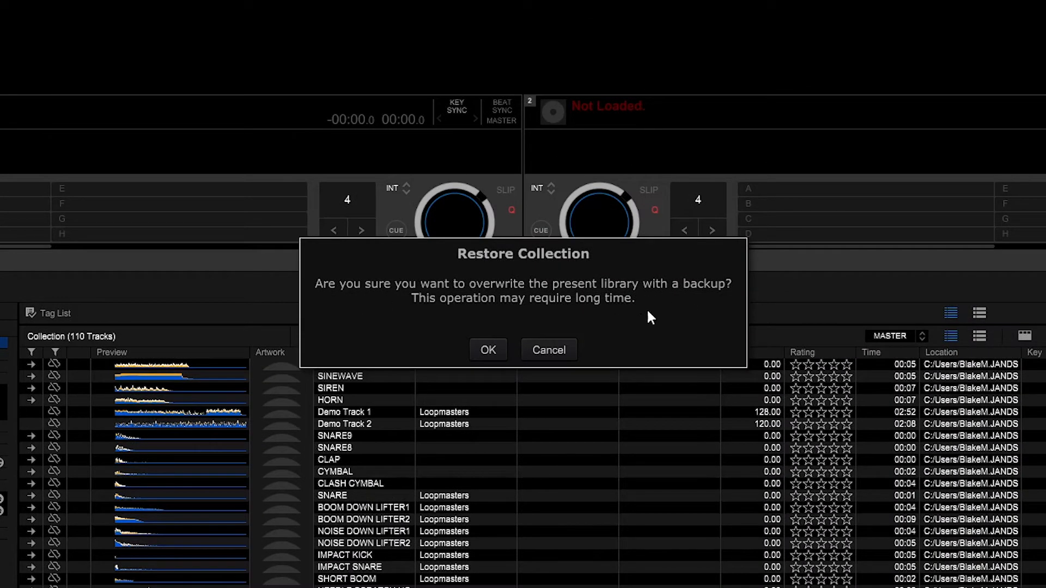
mouse_move(678, 309)
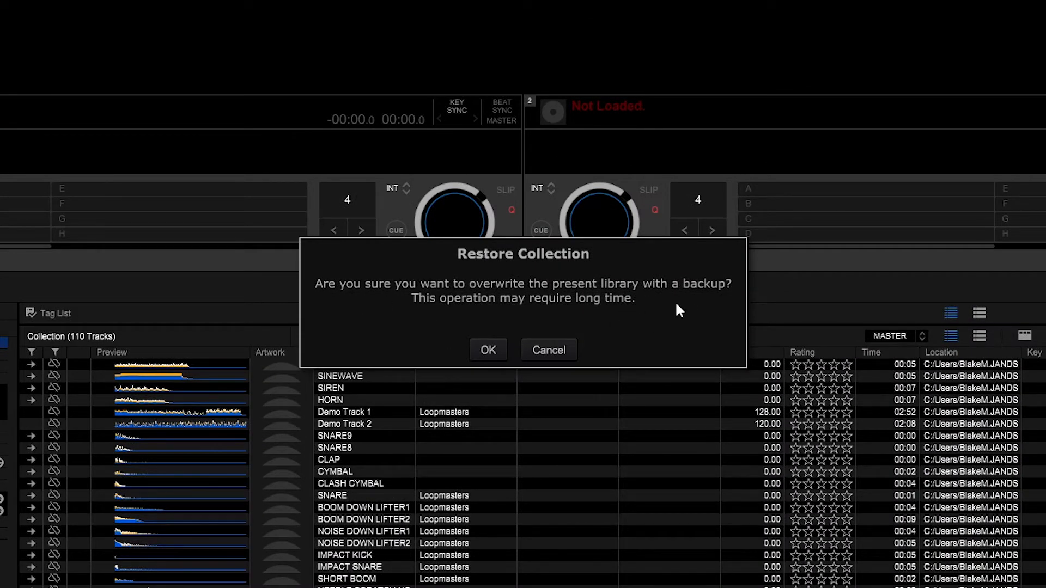
left_click(487, 350)
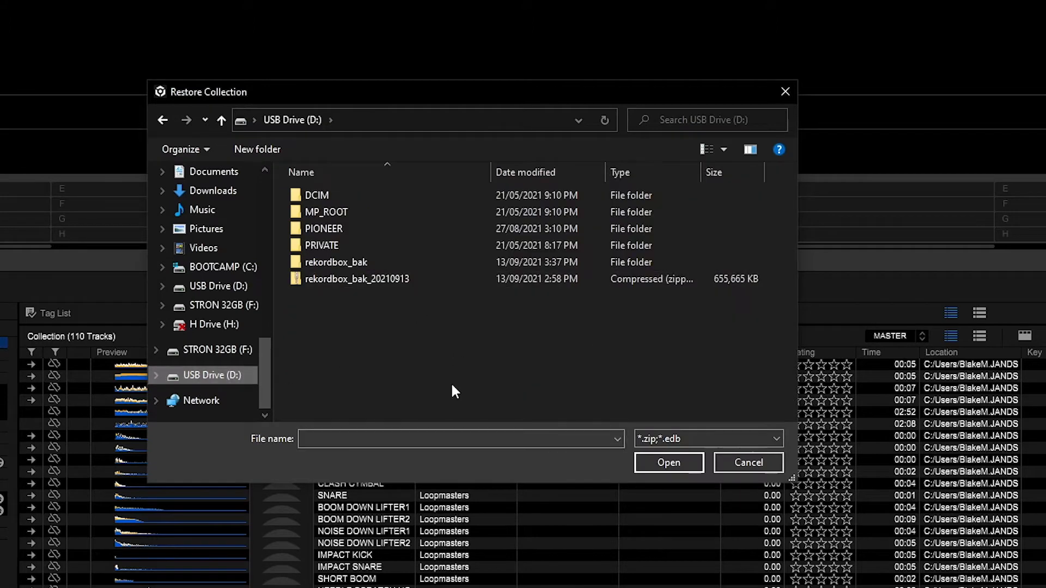
left_click(356, 278)
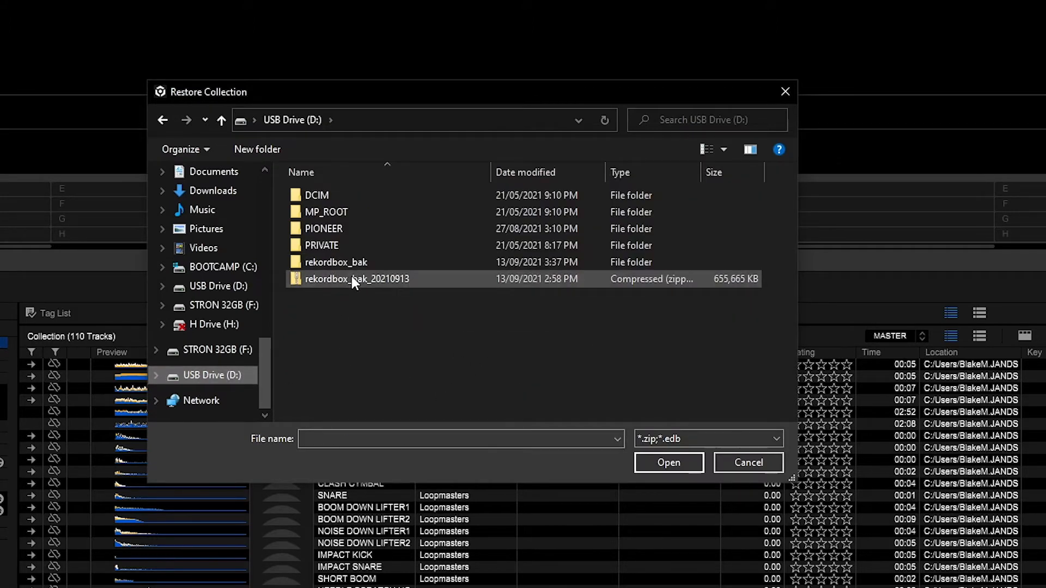
left_click(357, 279)
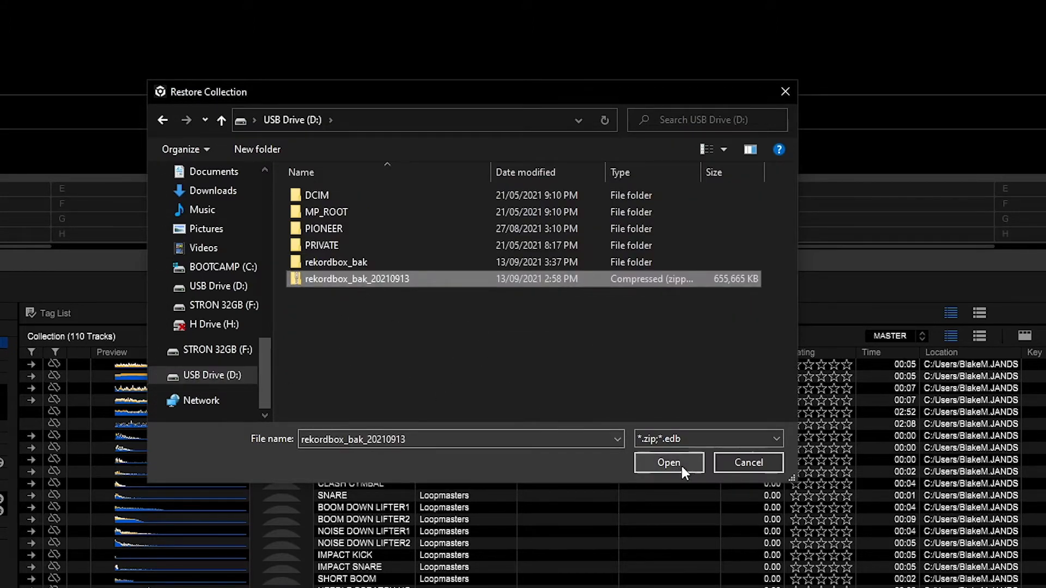
Open the selected rekordbox_bak_20210913 archive to start the restore
left_click(668, 462)
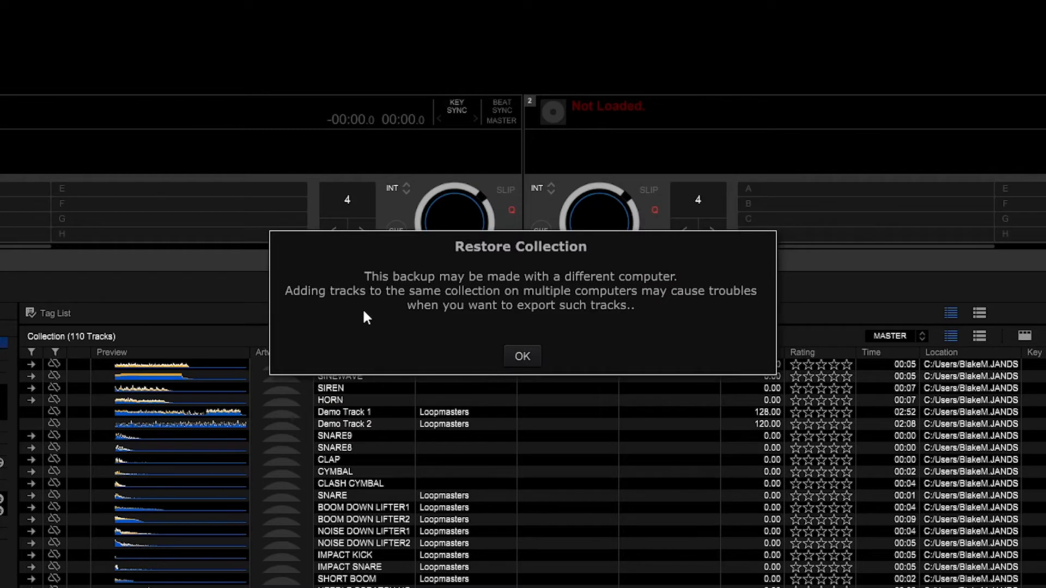
mouse_move(482, 292)
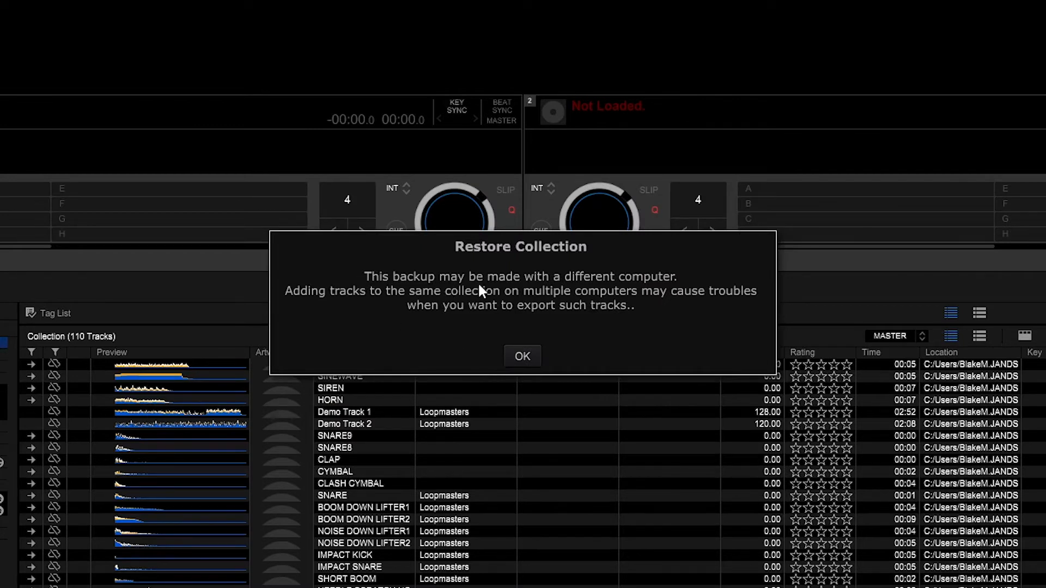
mouse_move(359, 305)
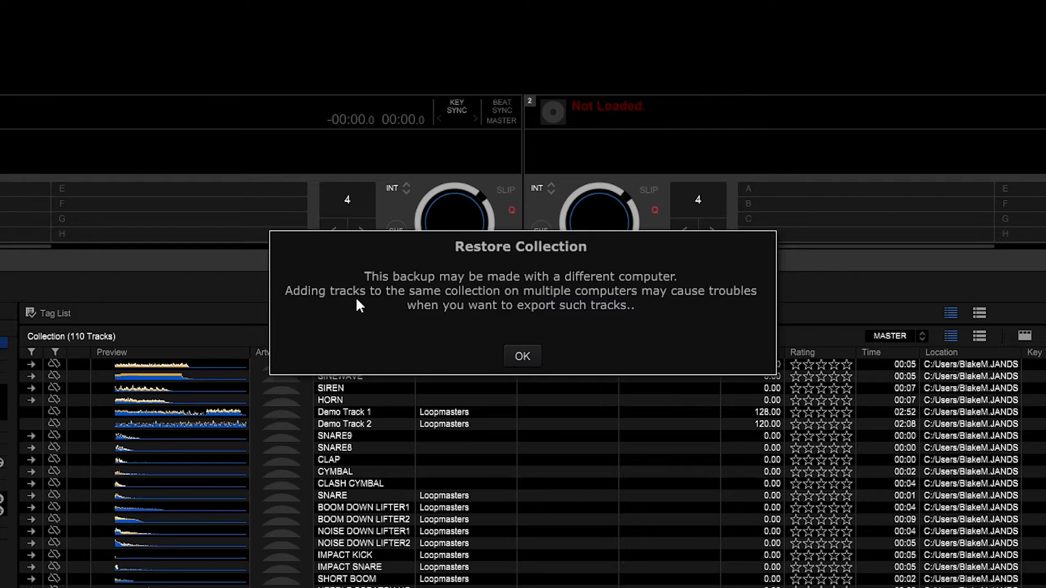
mouse_move(732, 311)
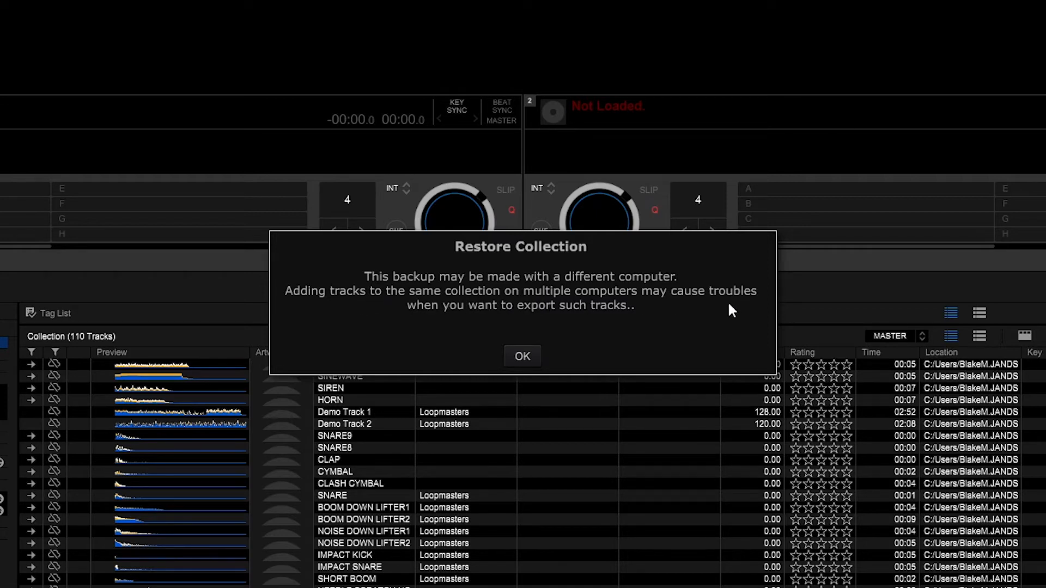
mouse_move(608, 327)
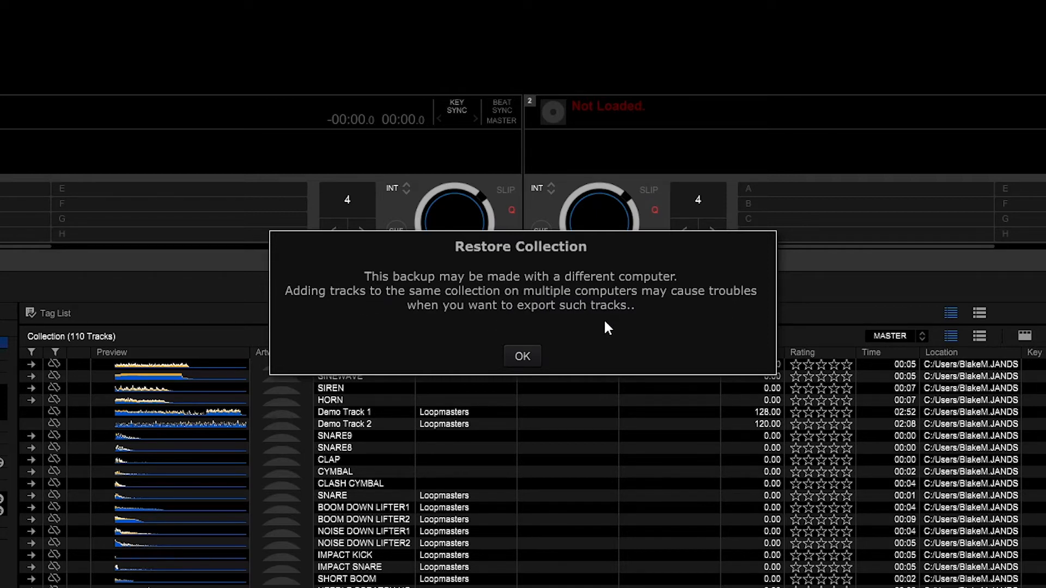
mouse_move(320, 336)
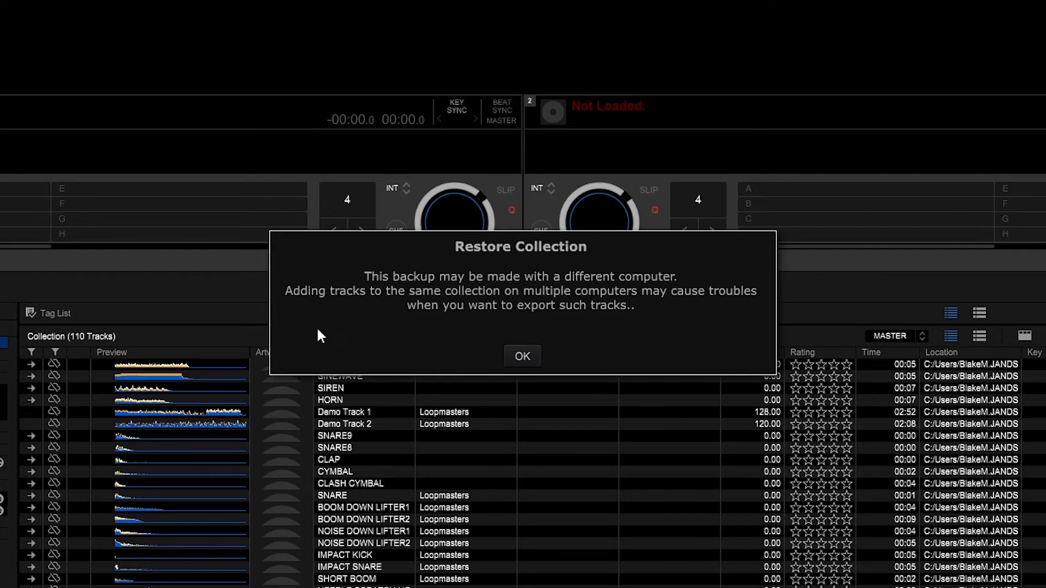
mouse_move(474, 297)
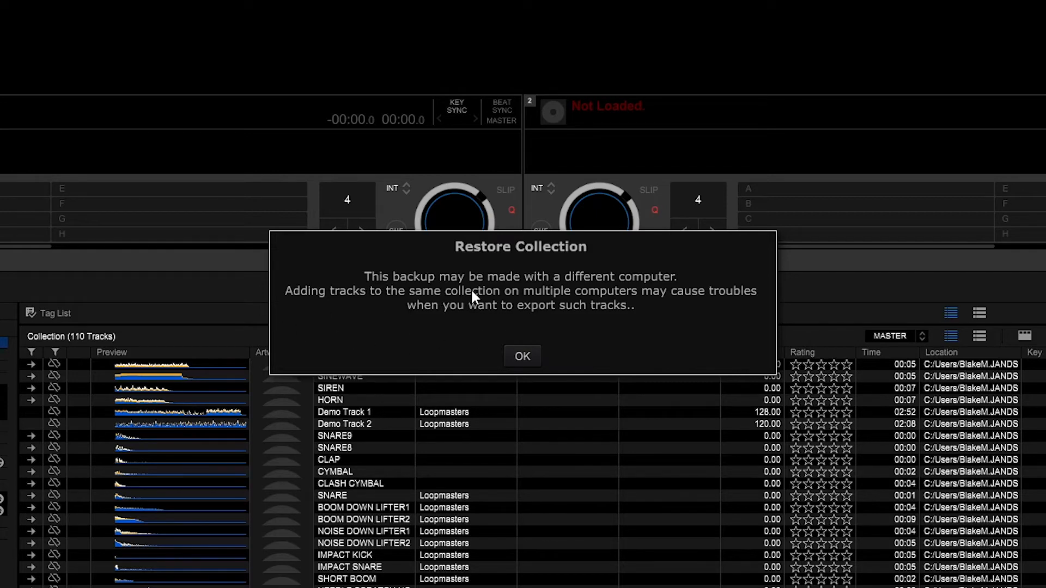
mouse_move(519, 318)
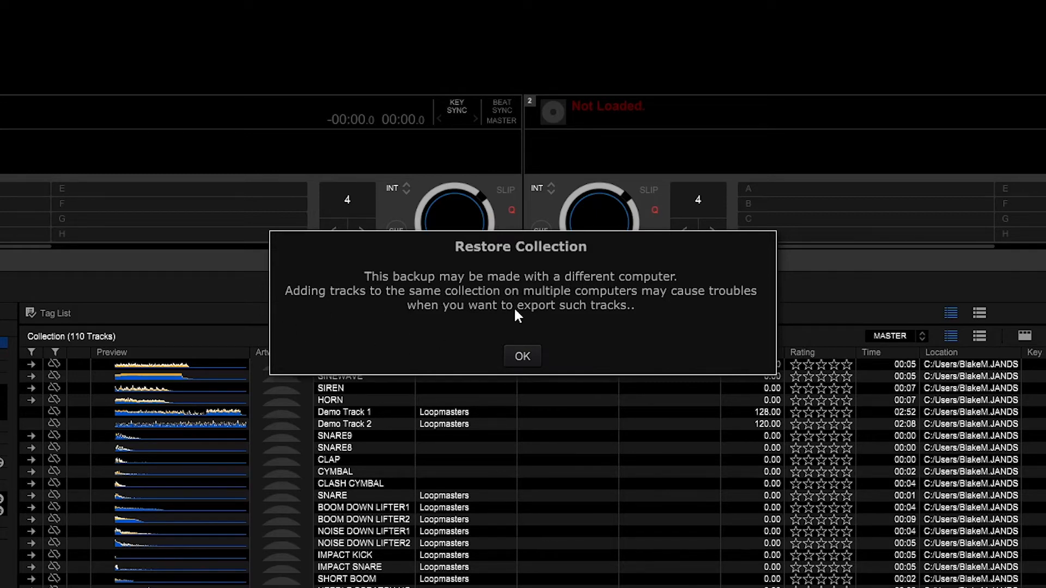
mouse_move(495, 307)
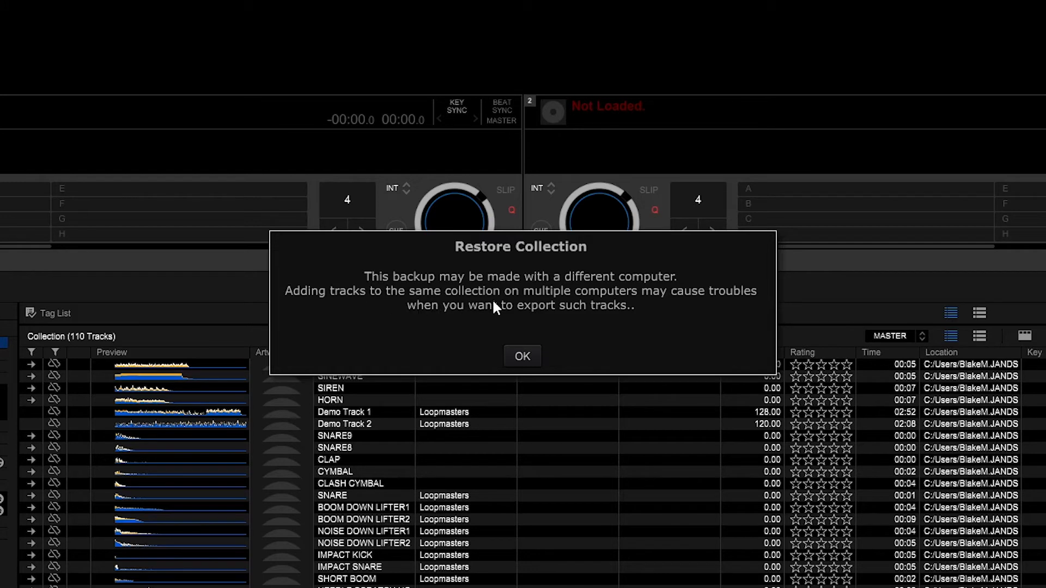
mouse_move(673, 314)
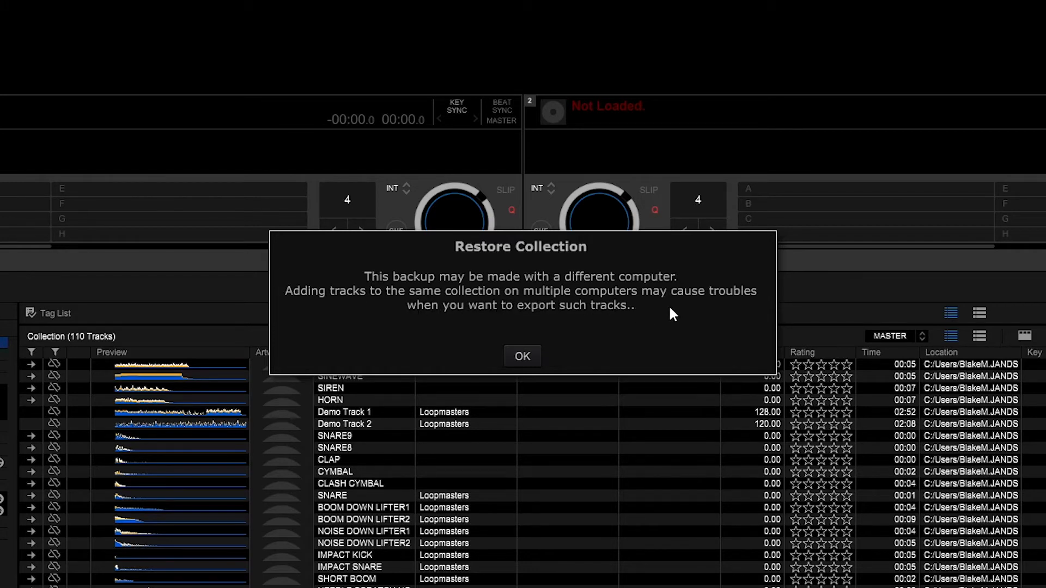
mouse_move(497, 343)
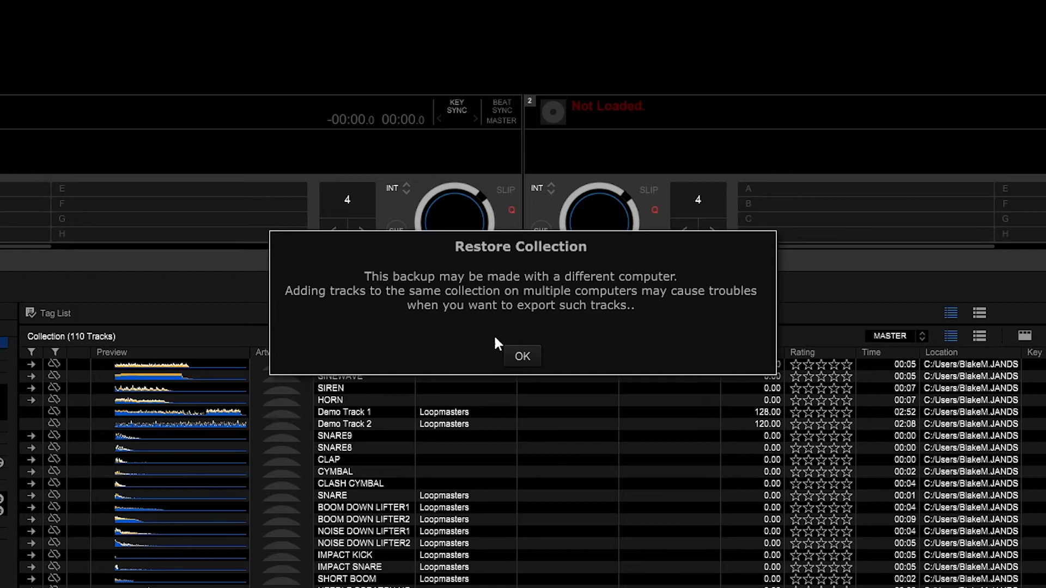
mouse_move(633, 336)
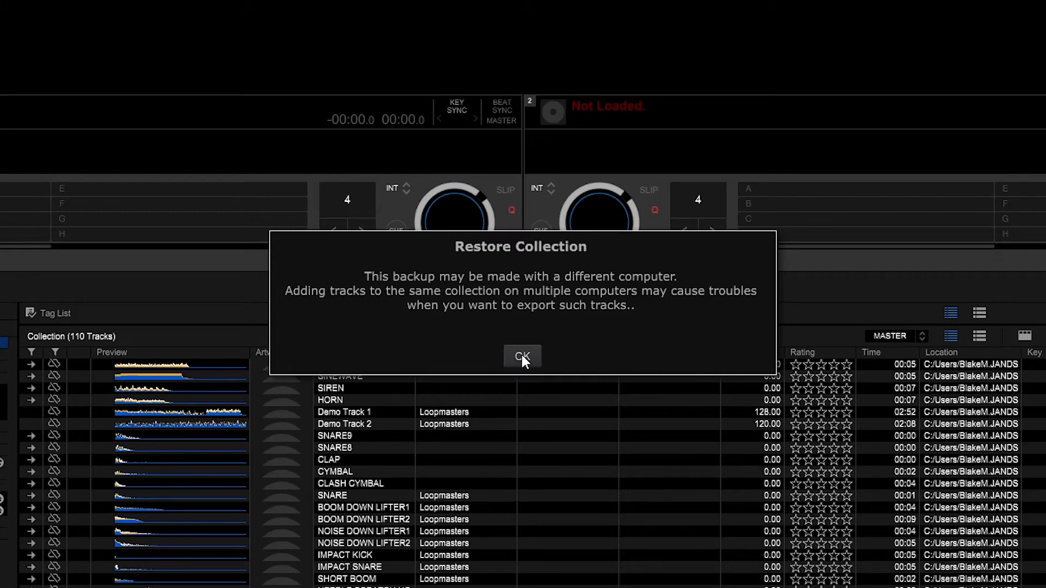
Accept the different-computer warning, let the restore finish, and agree to close rekordbox
left_click(521, 357)
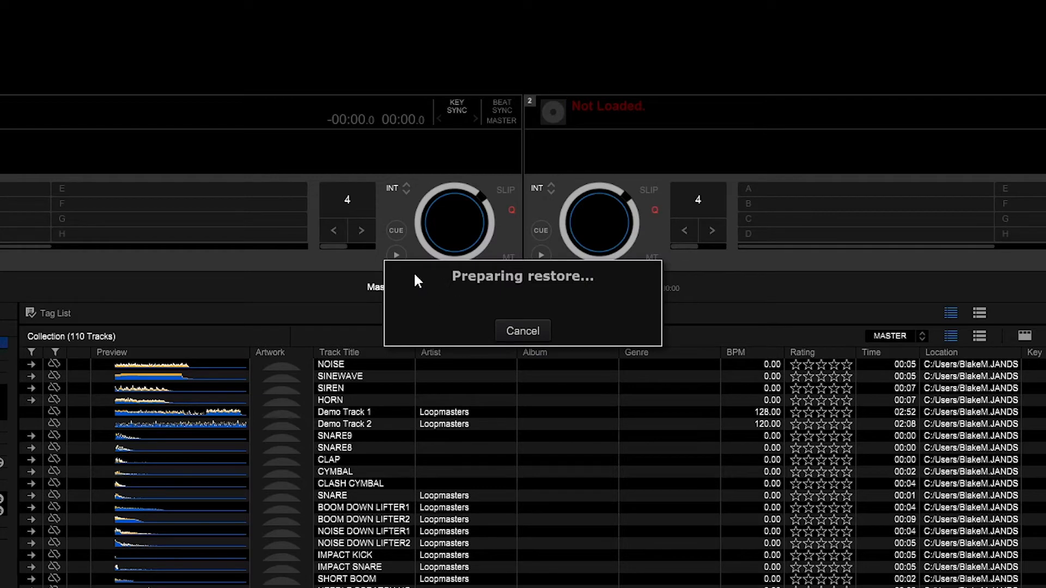
mouse_move(390, 340)
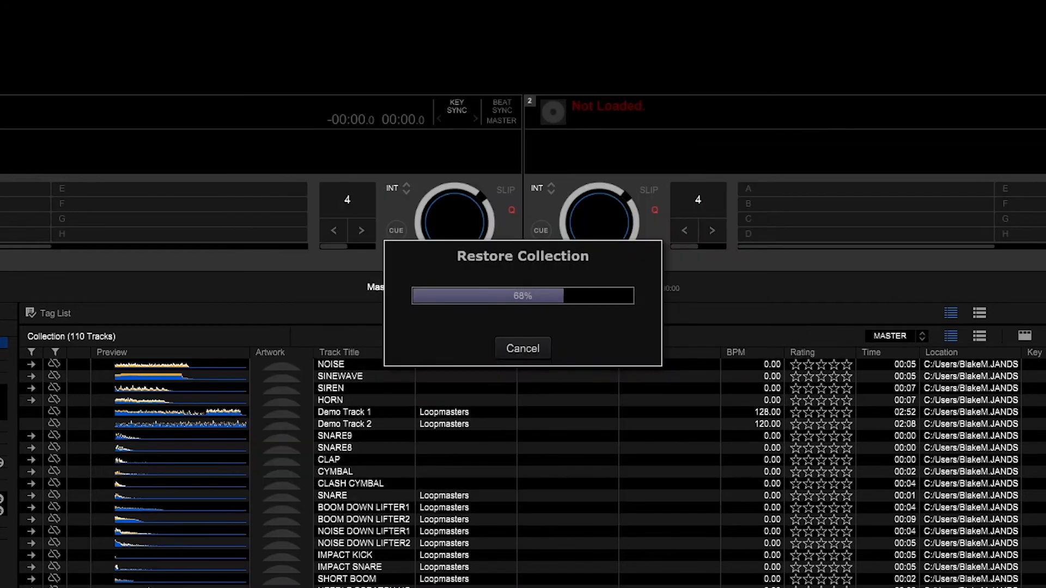
left_click(523, 347)
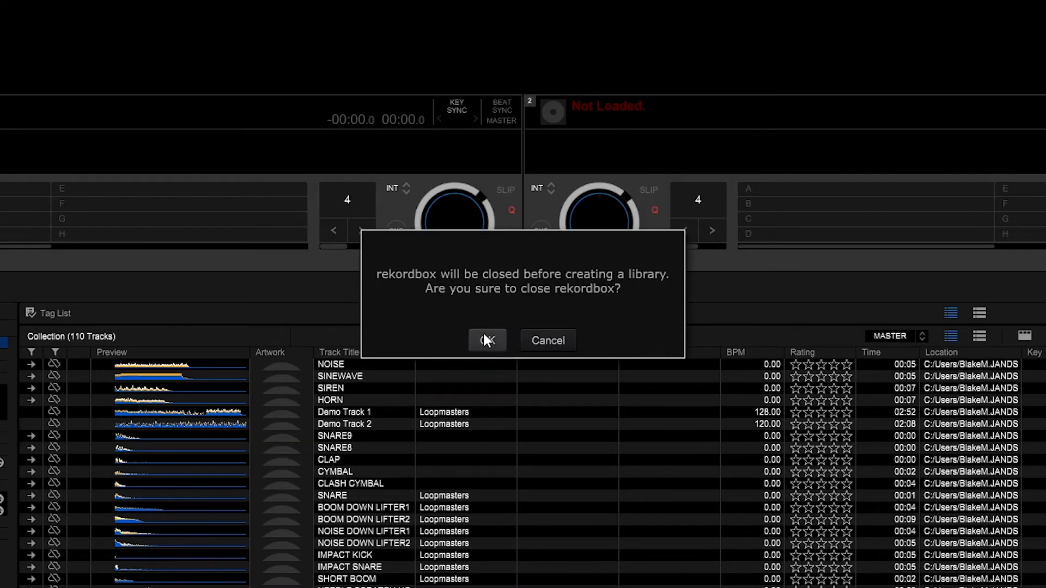
left_click(487, 340)
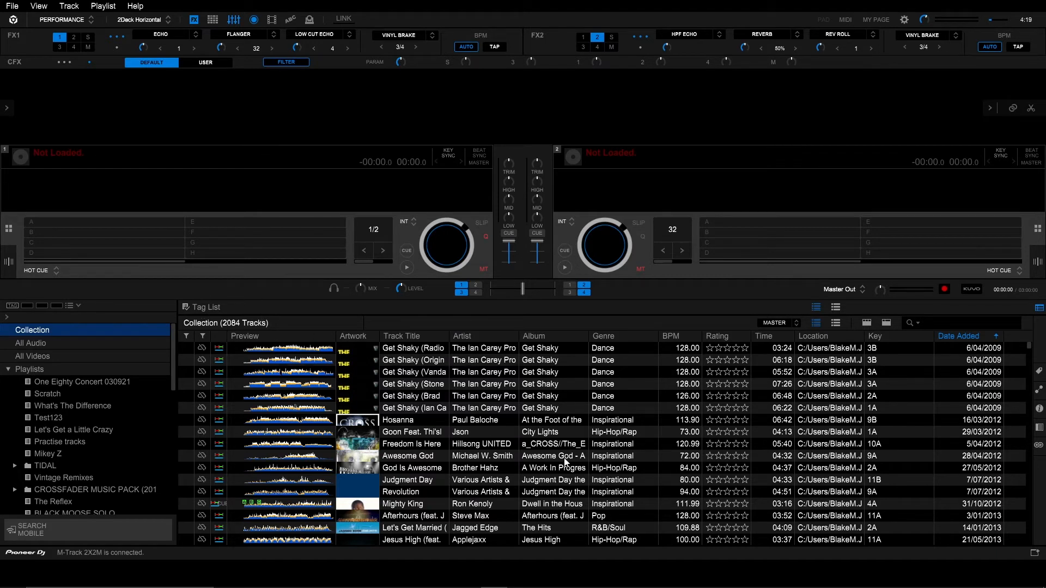
Scroll through the restored 2084-track collection to inspect the tracks
scroll("down", 3)
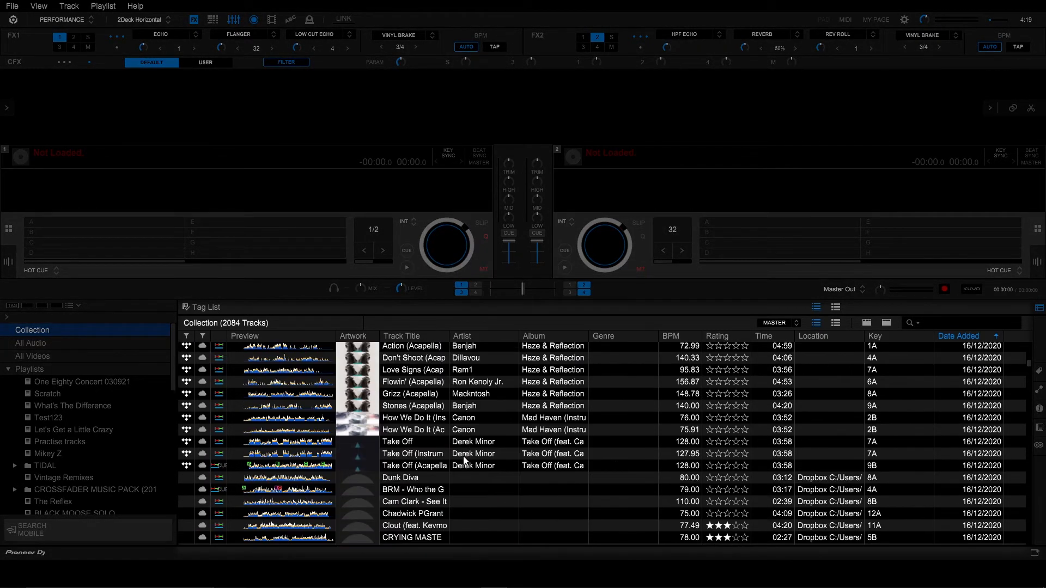
scroll("down", 3)
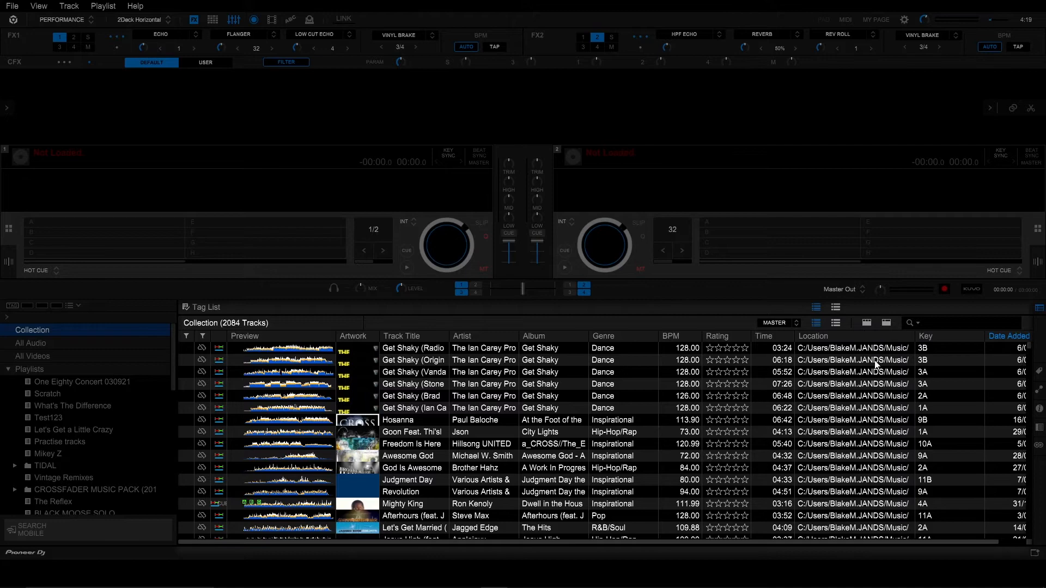
scroll("down", 3)
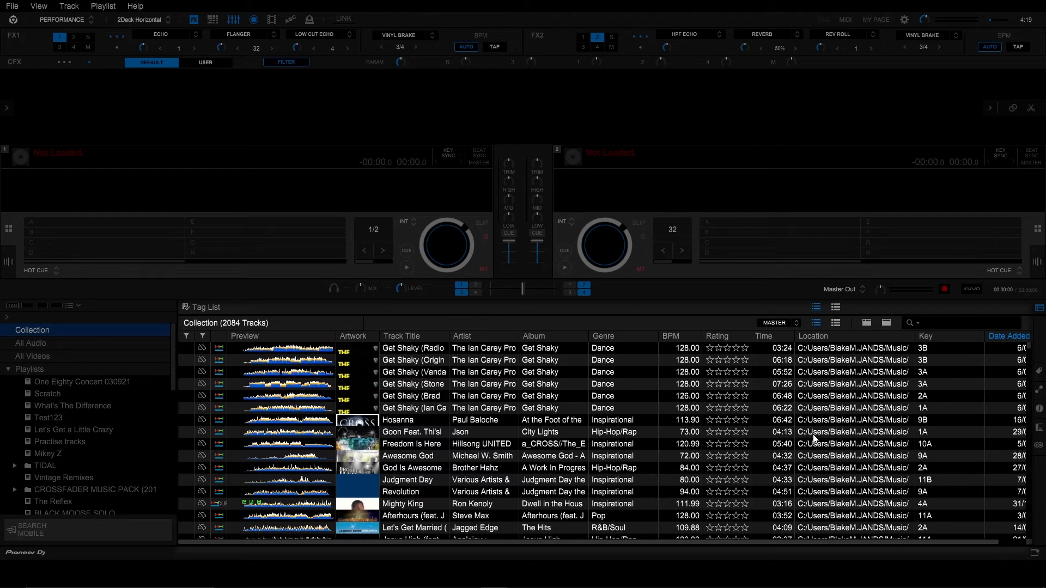
scroll("down", 3)
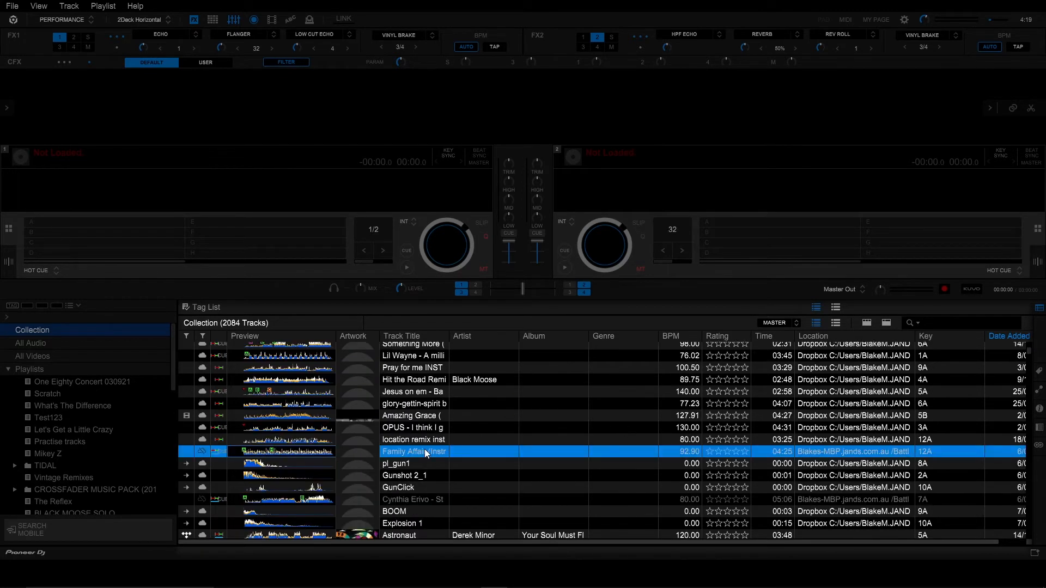
scroll("down", 3)
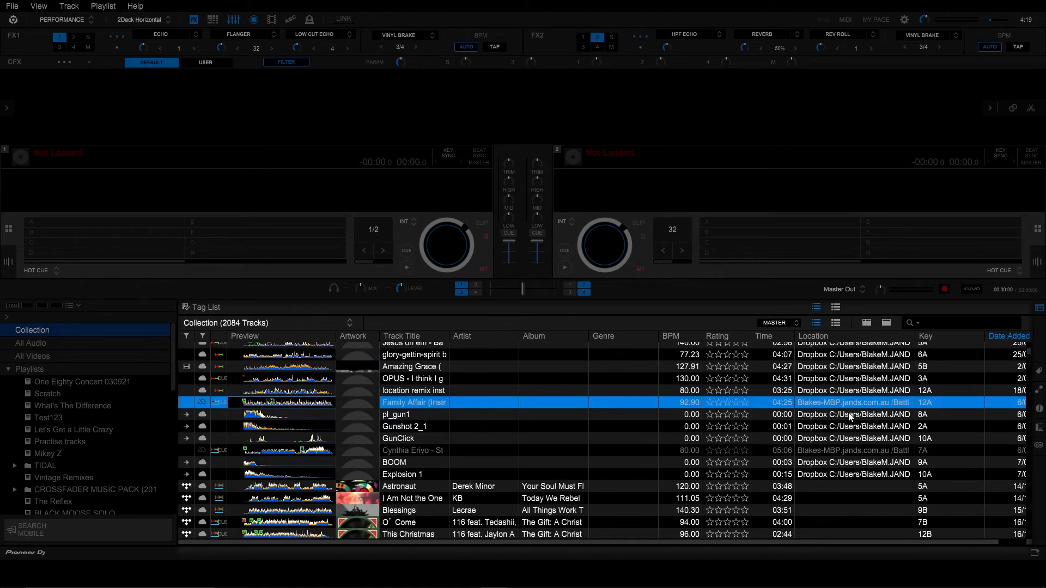
mouse_move(834, 455)
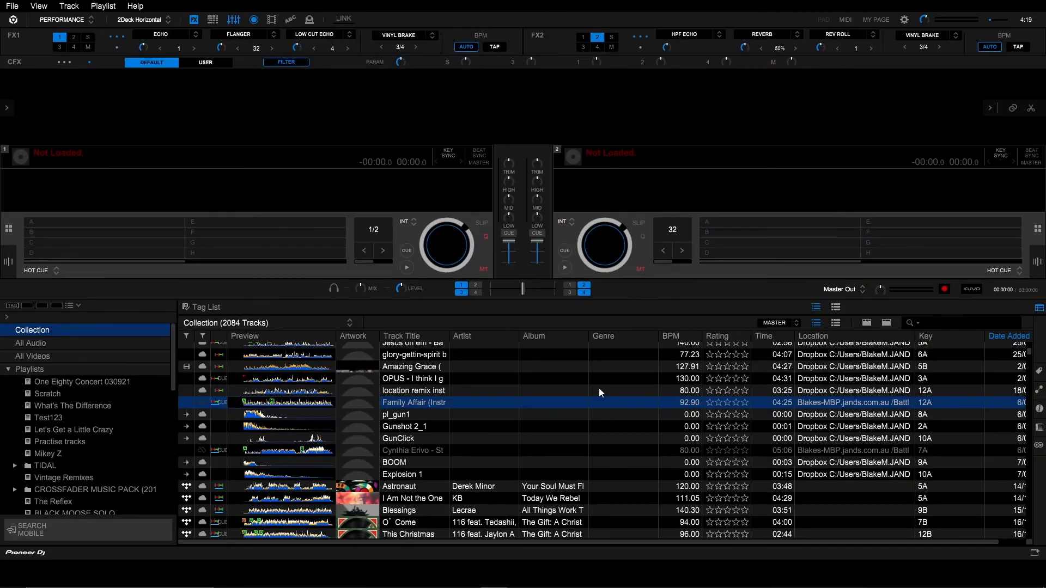
scroll("up", 3)
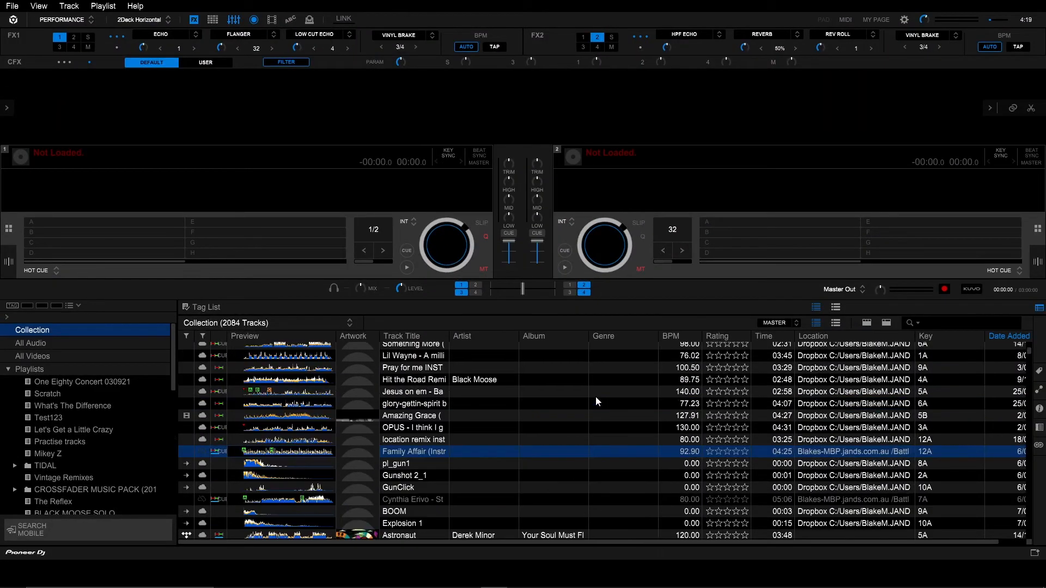
mouse_move(490, 442)
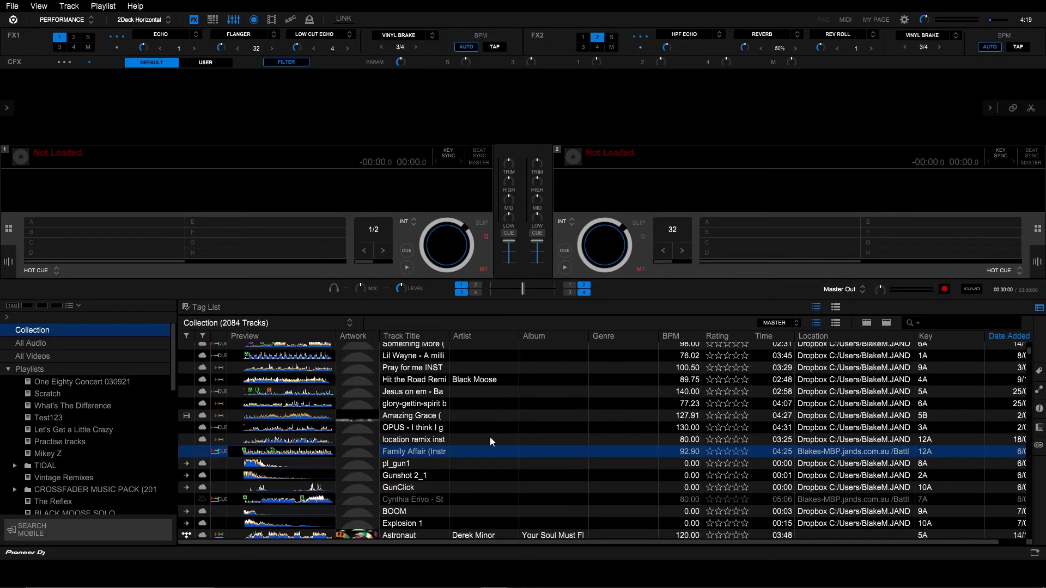
scroll("down", 3)
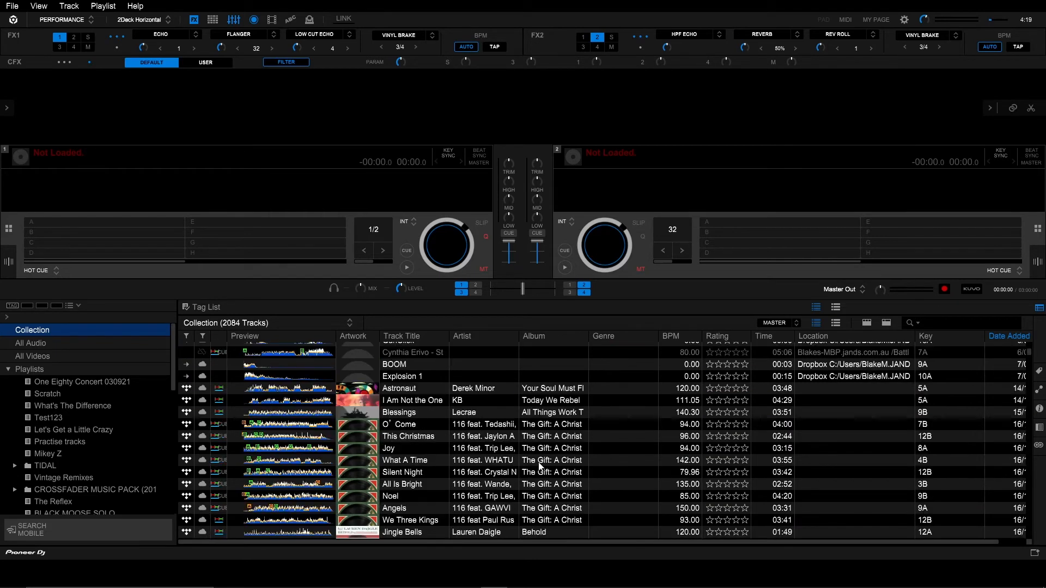
left_click(401, 425)
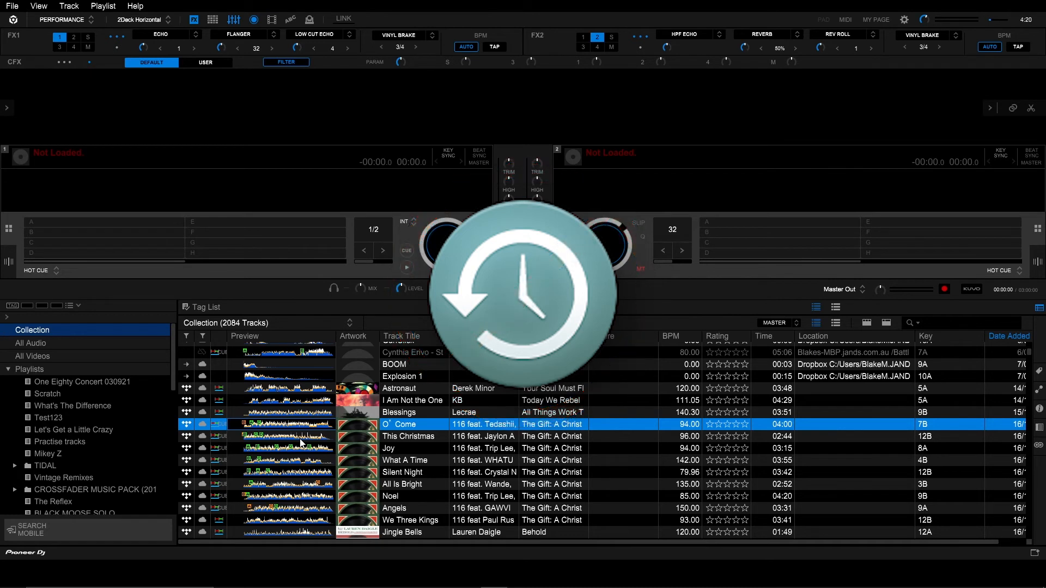
left_click(400, 436)
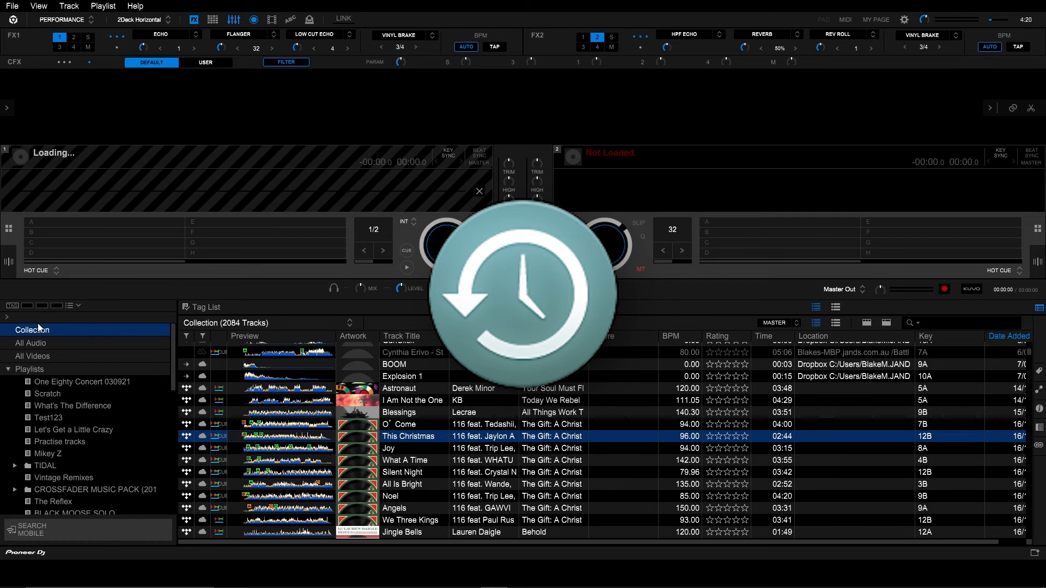
mouse_move(568, 14)
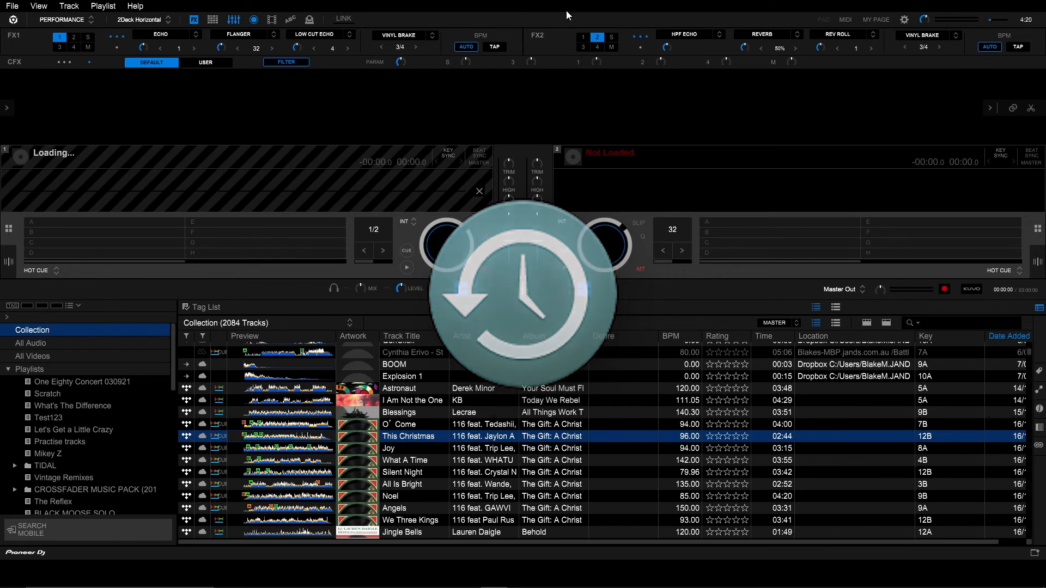
double_click(408, 436)
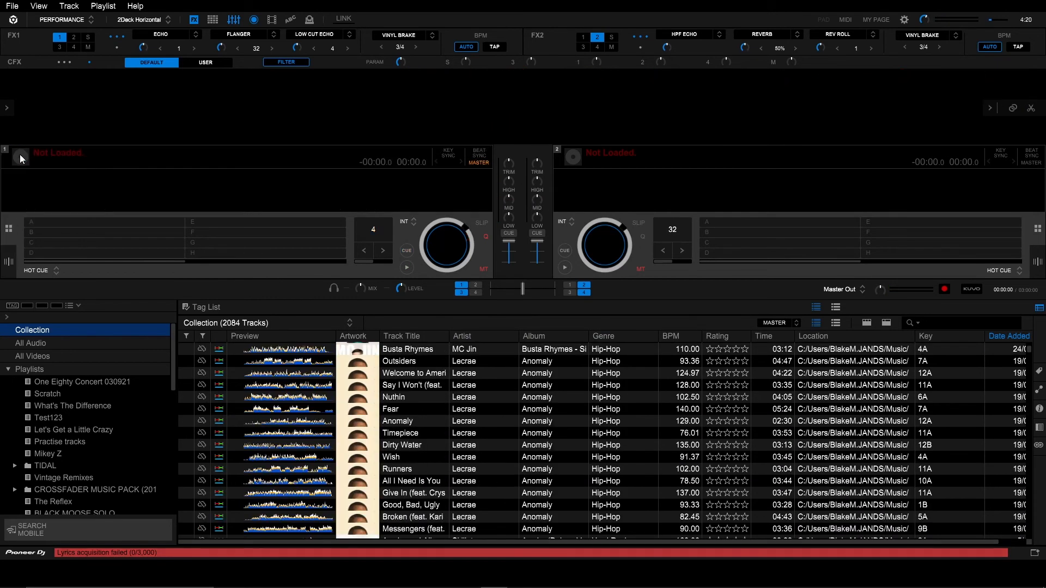
scroll("down", 3)
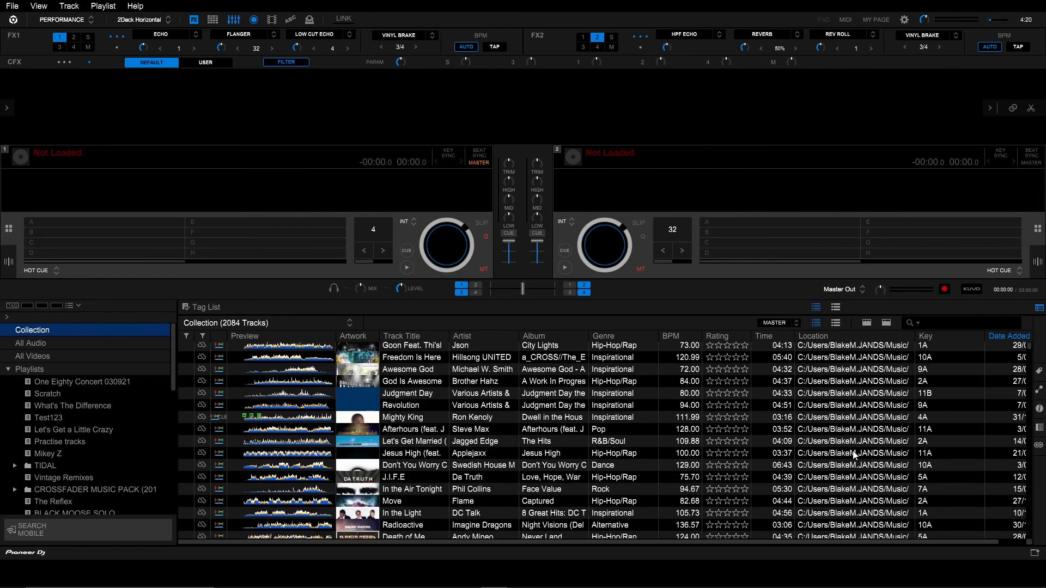
scroll("down", 3)
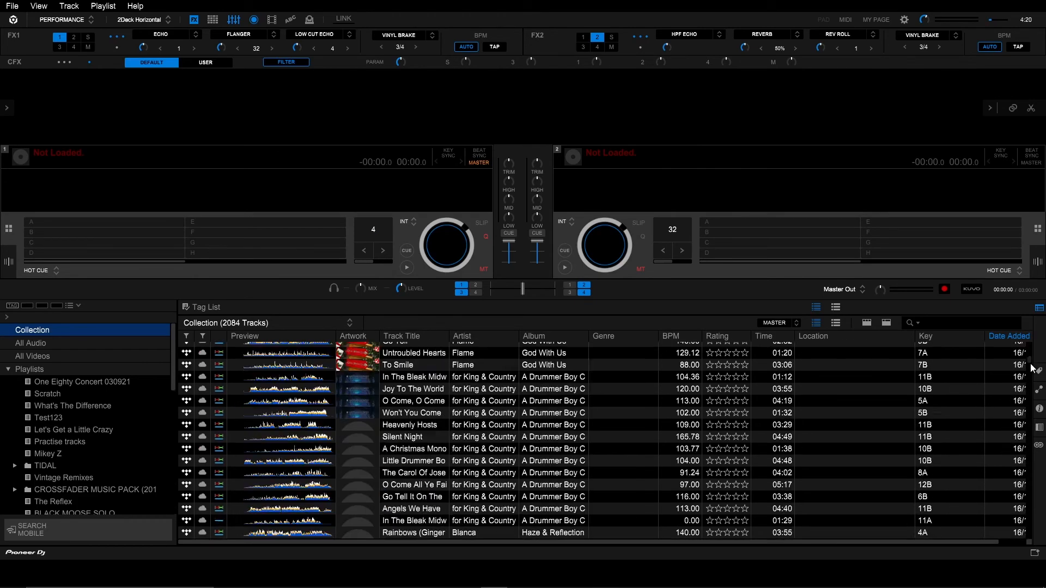